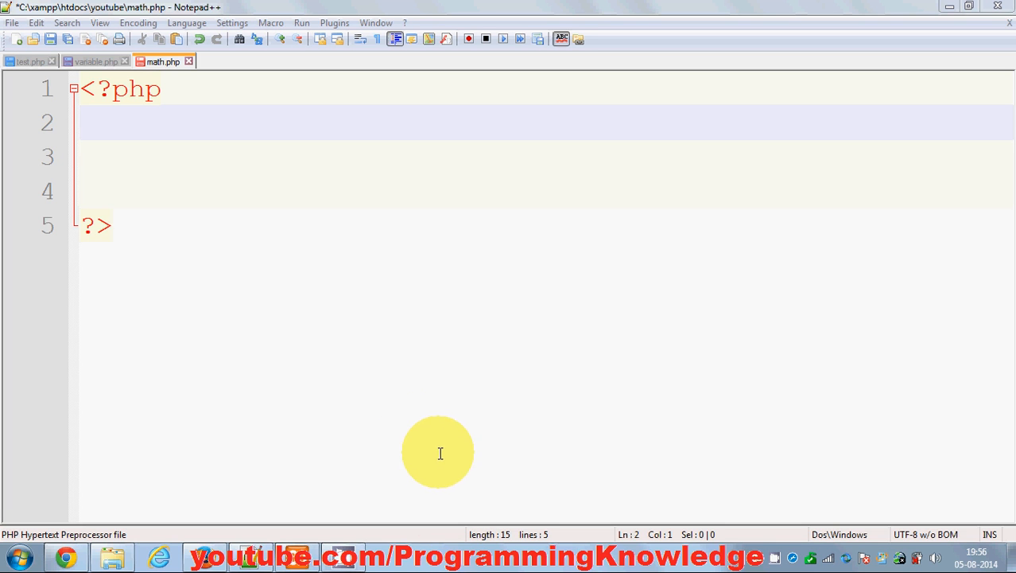
mouse_move(106, 137)
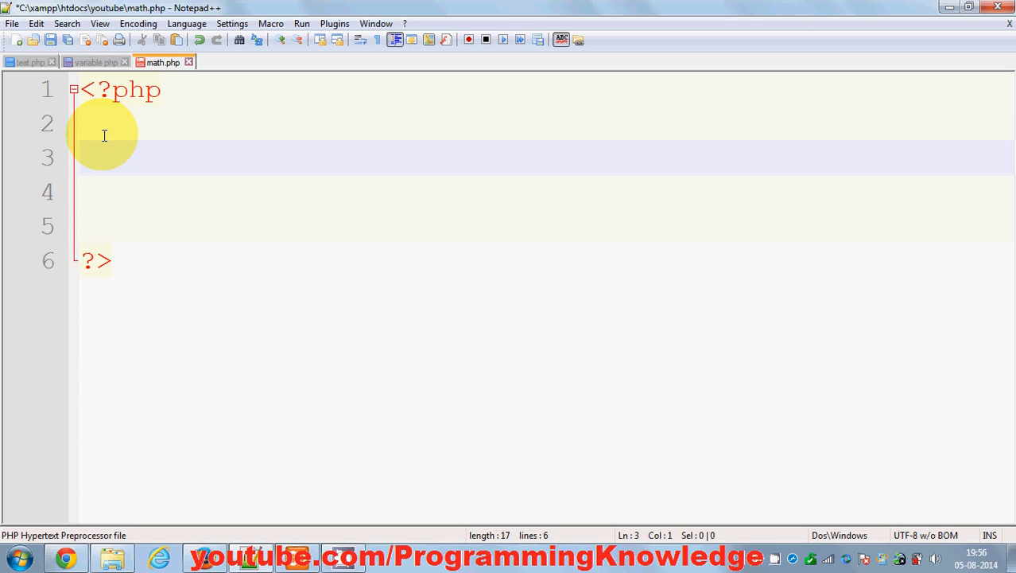
Step: Place the cursor on line 3, inside the empty PHP block of math.php
click(80, 158)
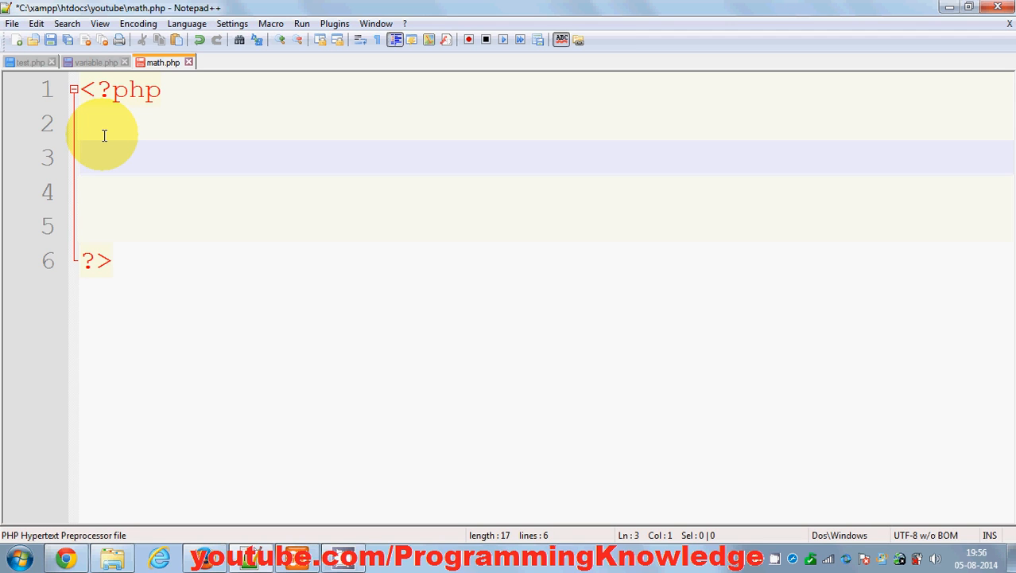
Step: Declare $number1=1009 on line 3 and $number2=2003 on line 4
text($n)
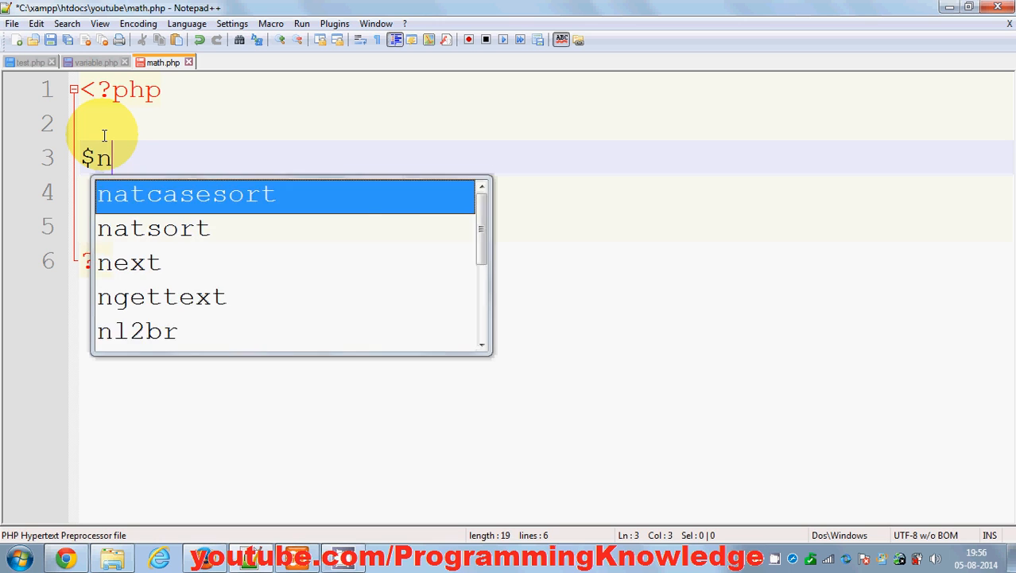
text(u)
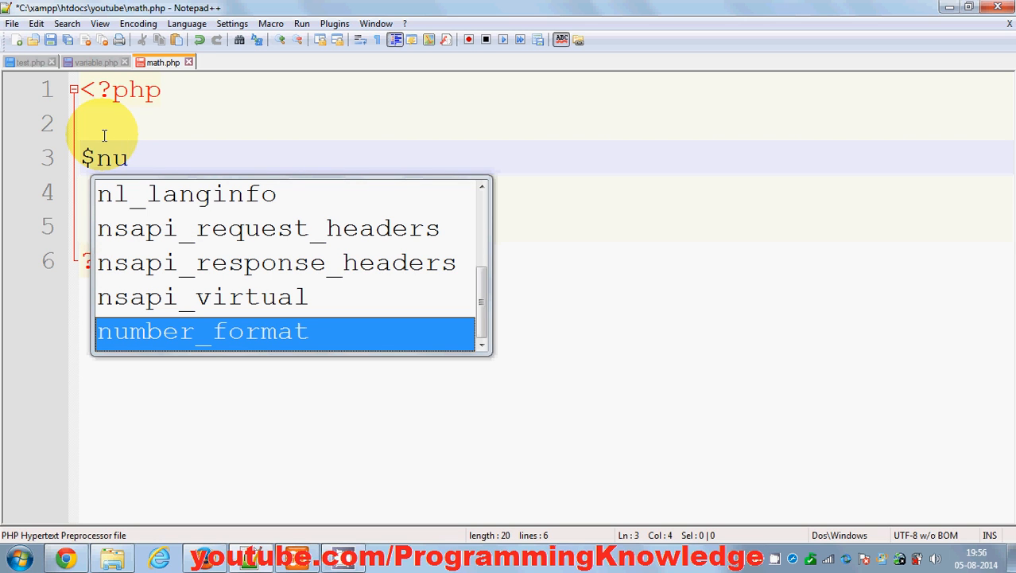
text(mber)
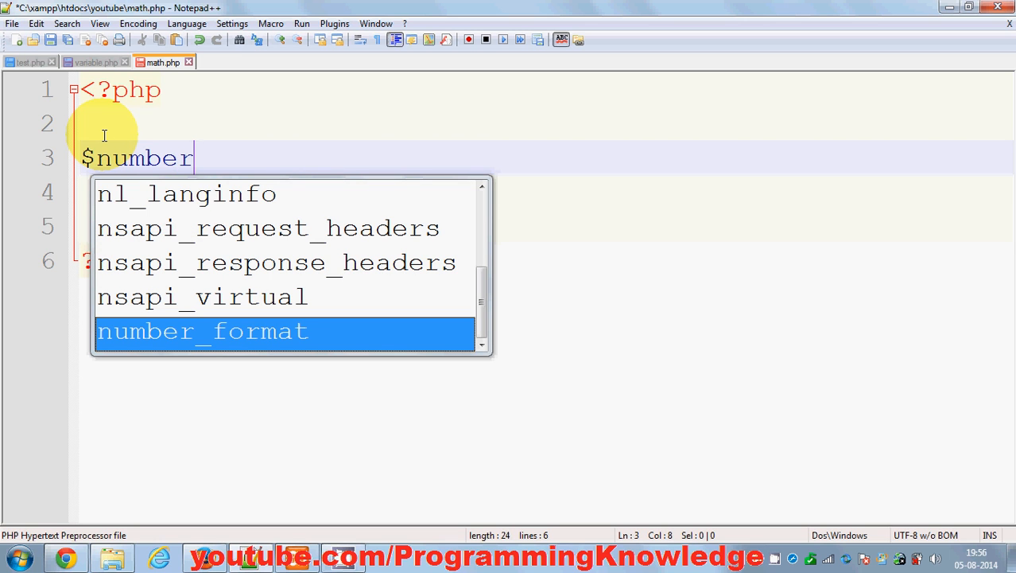
text(1)
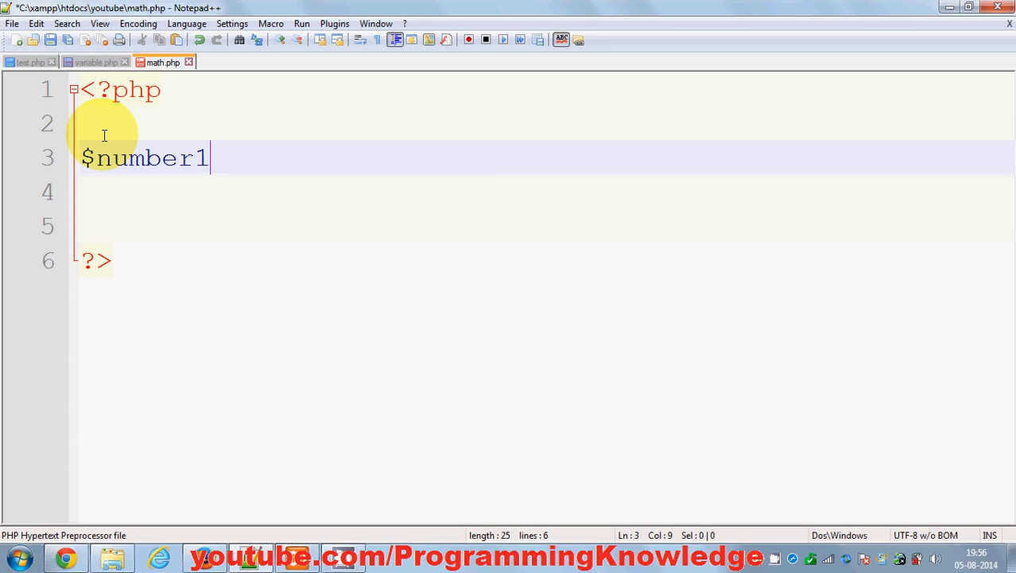
text(+)
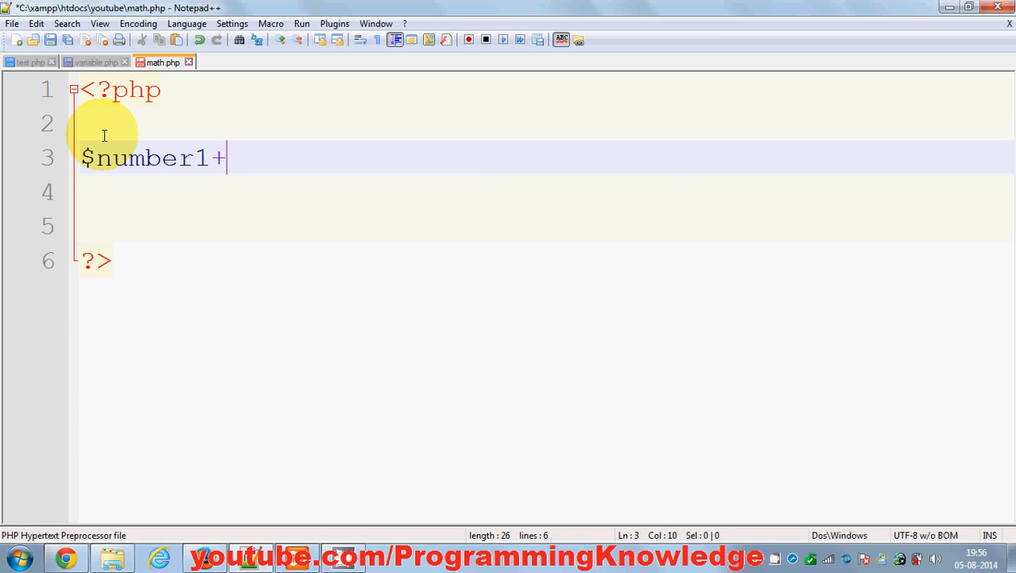
text(=)
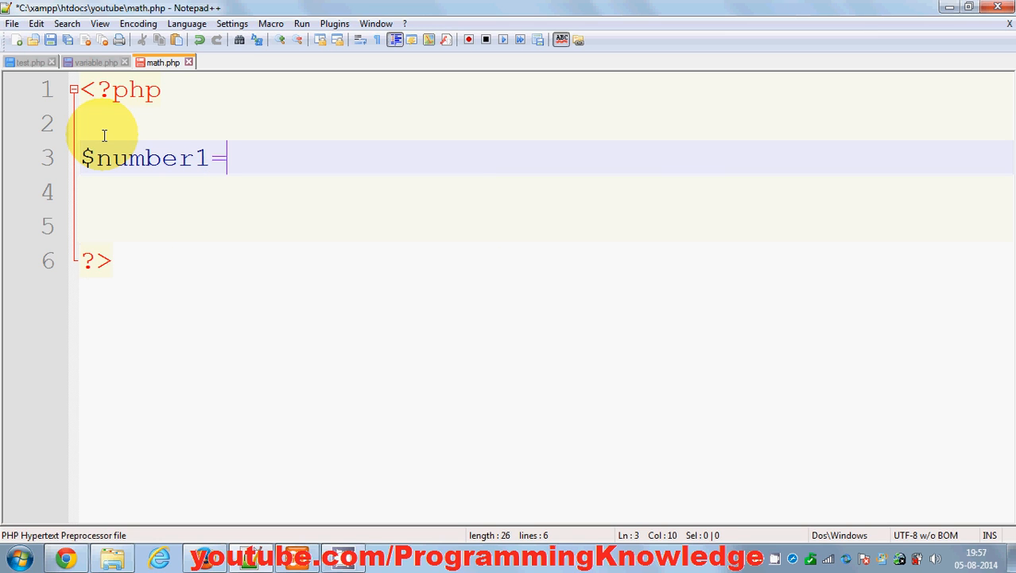
text(1009;)
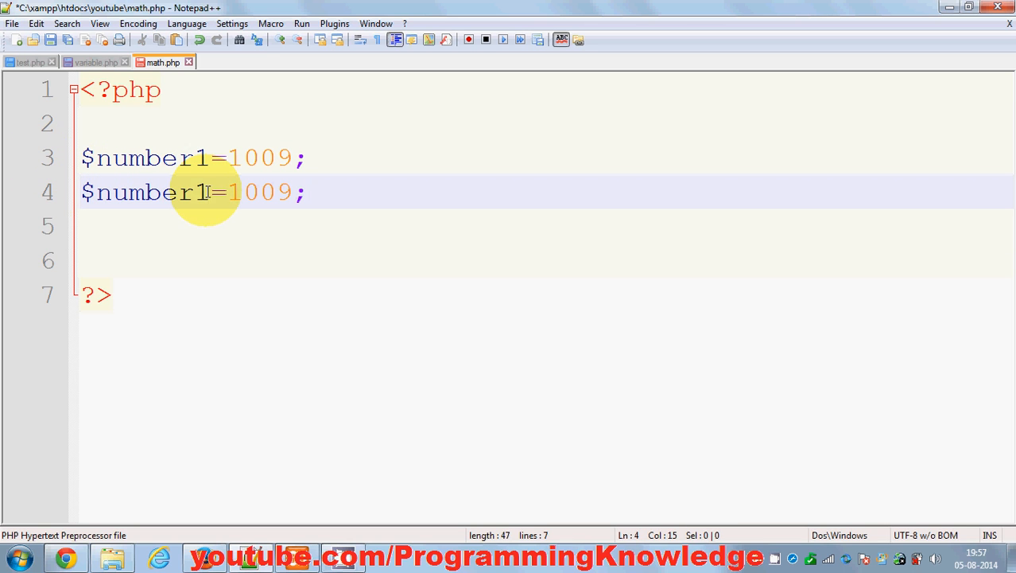
text(2)
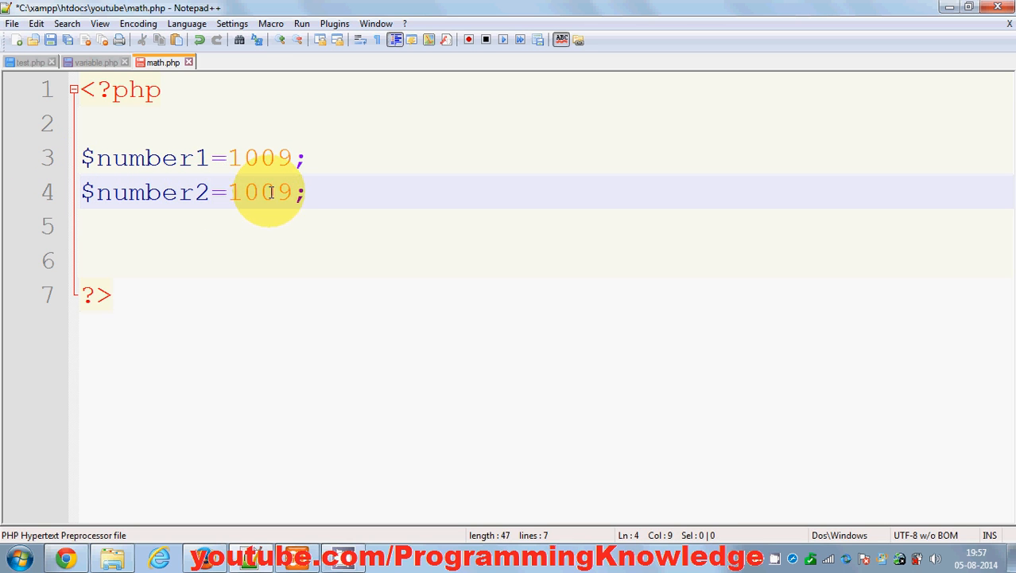
double_click(260, 192)
text(2003)
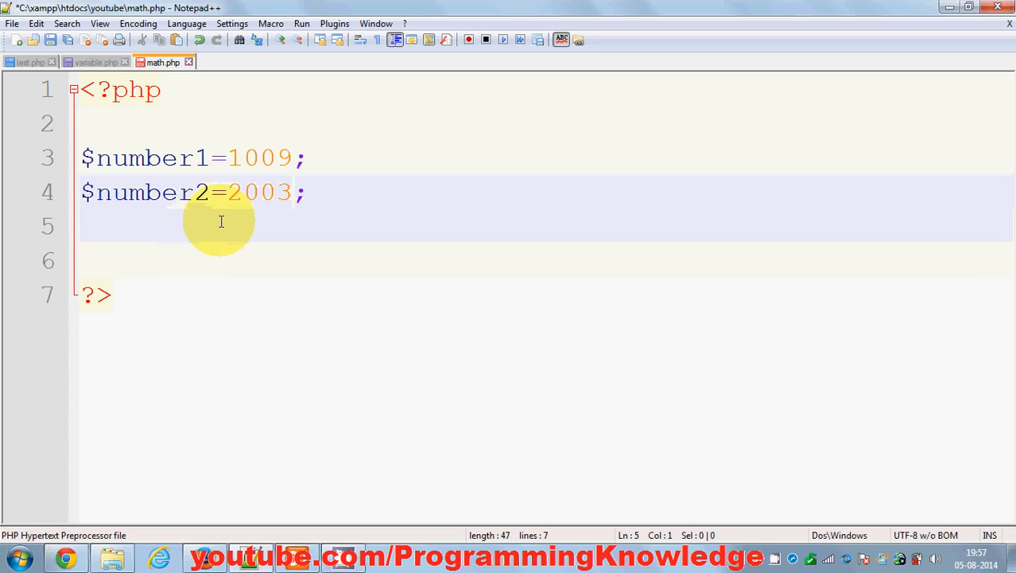
mouse_move(201, 192)
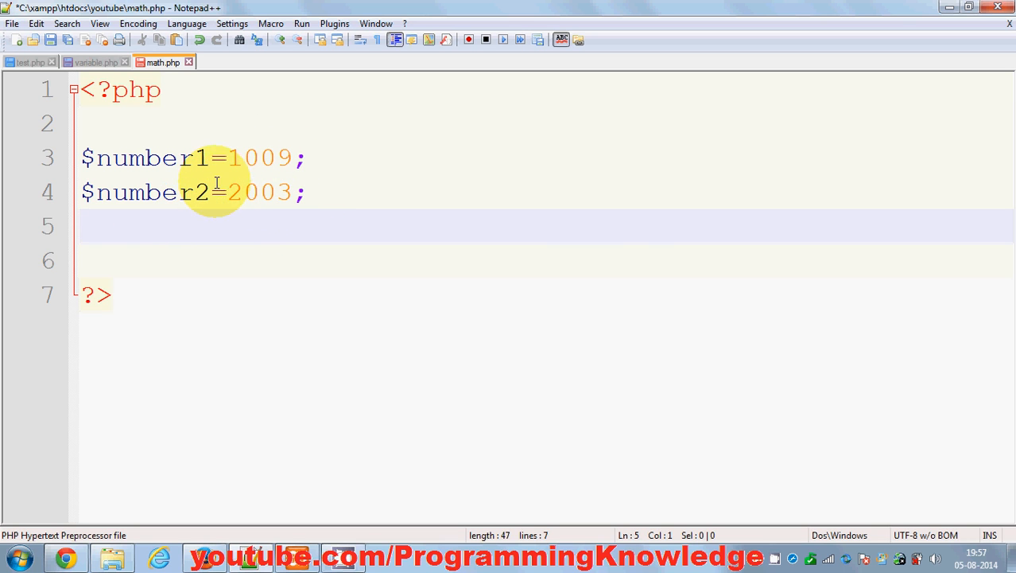
mouse_move(194, 226)
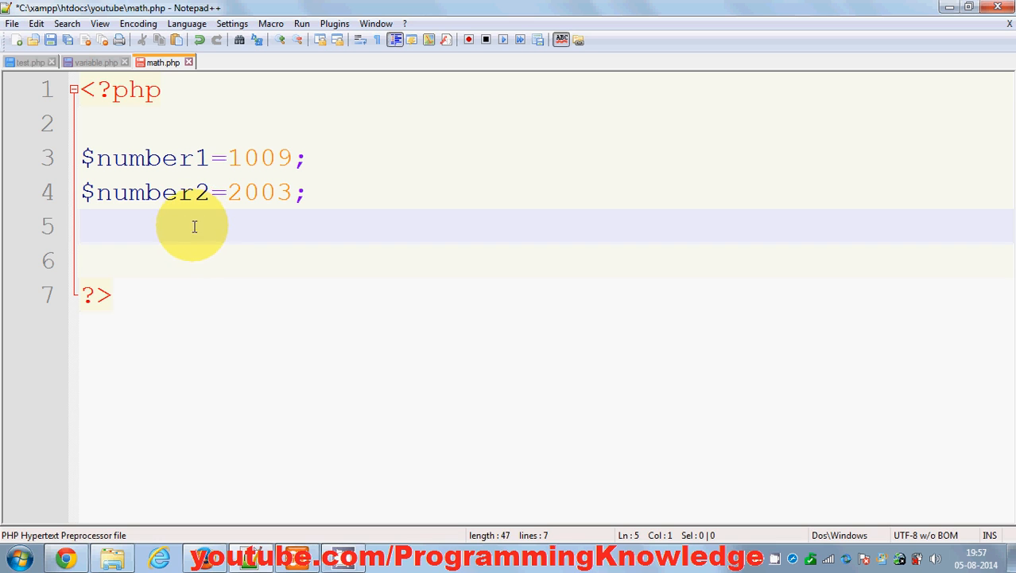
mouse_move(179, 223)
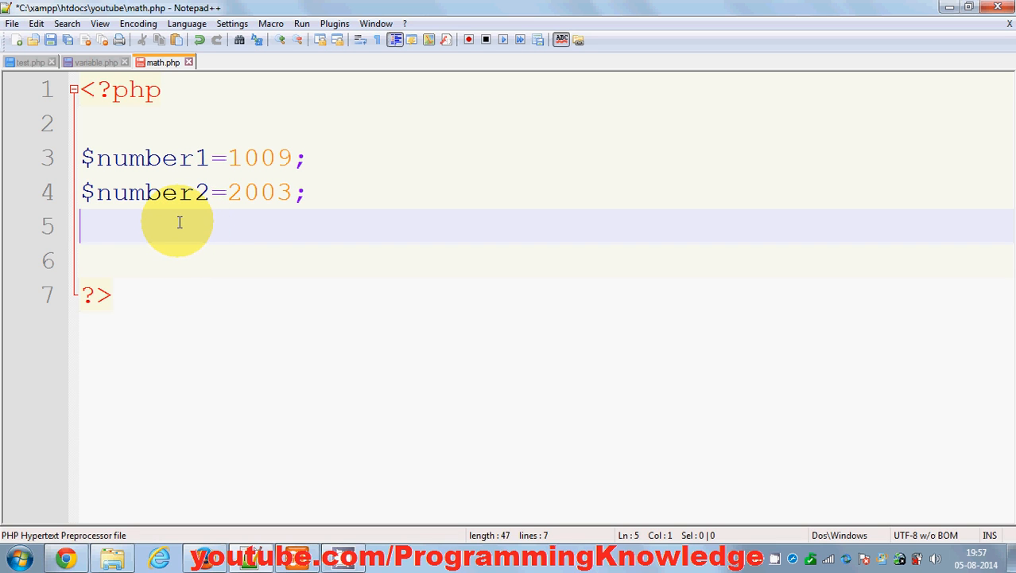
Step: Write echo number1+number2; on line 6 below the variable declarations
text(echo)
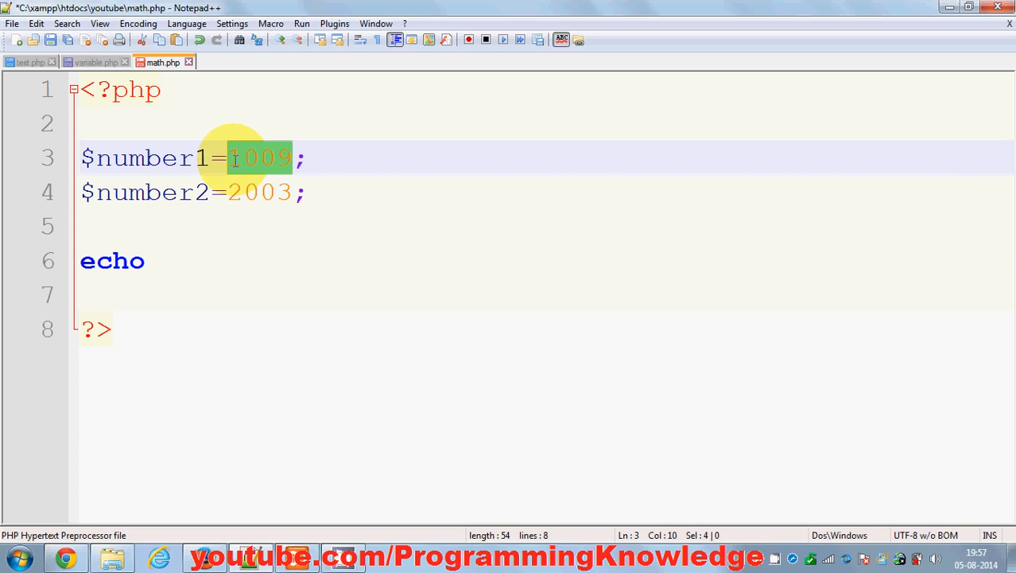
mouse_move(249, 161)
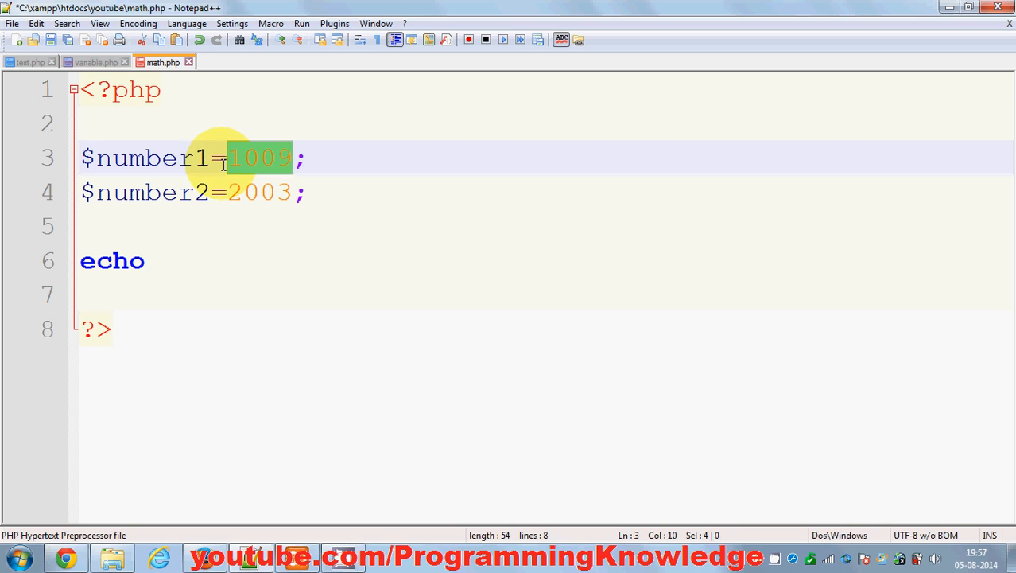
click(159, 261)
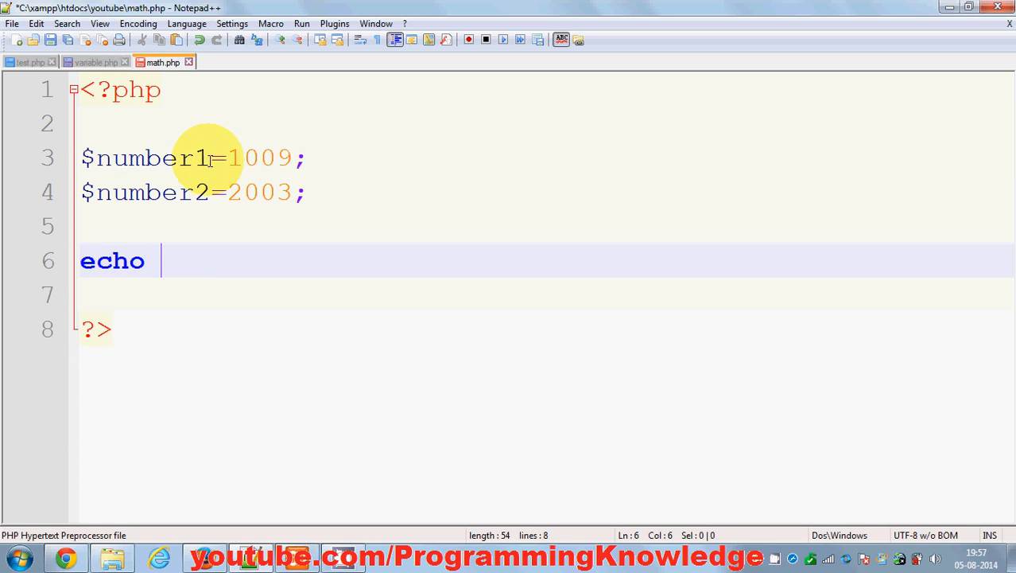
double_click(151, 158)
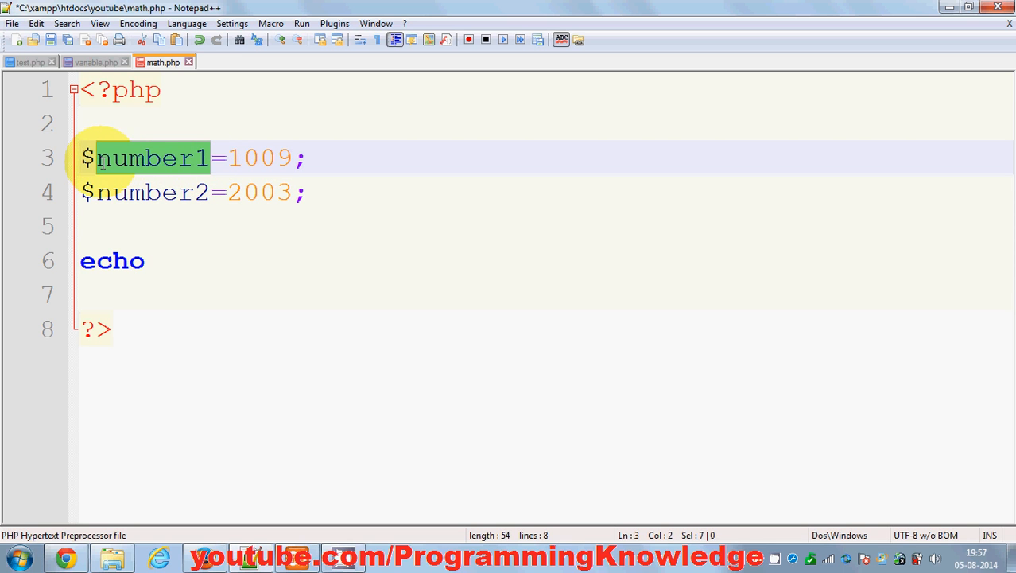
click(180, 261)
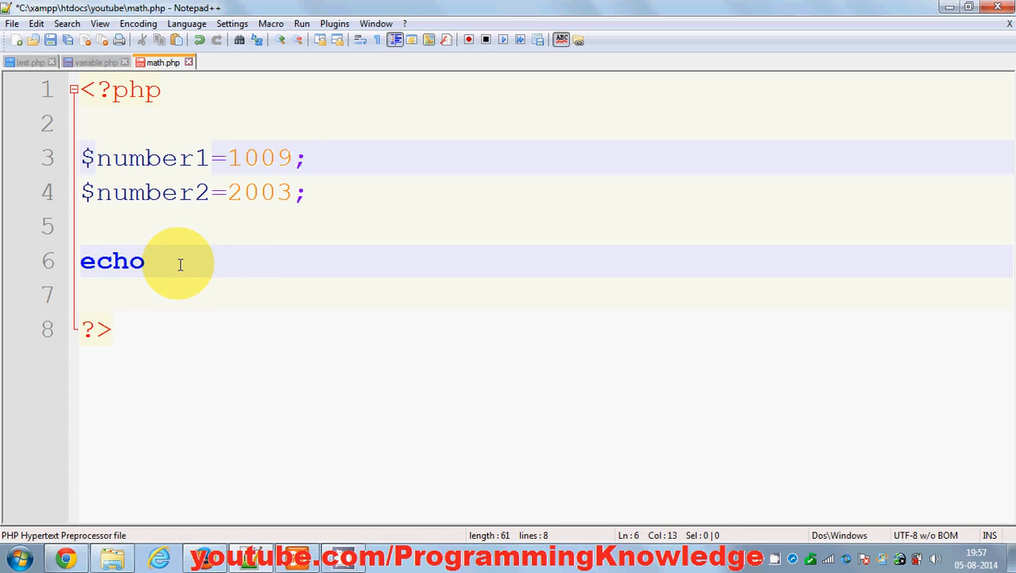
text(number1)
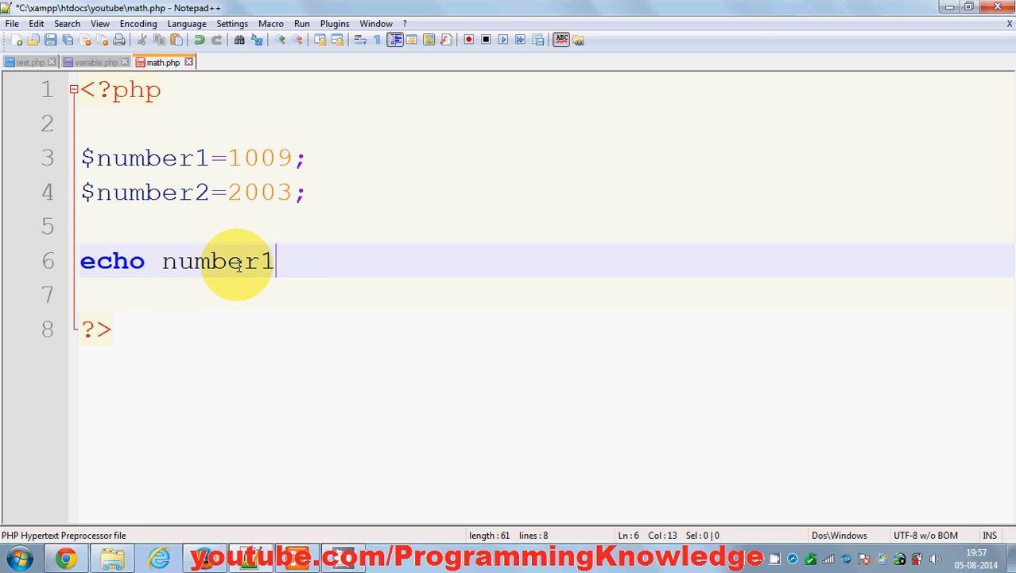
mouse_move(288, 261)
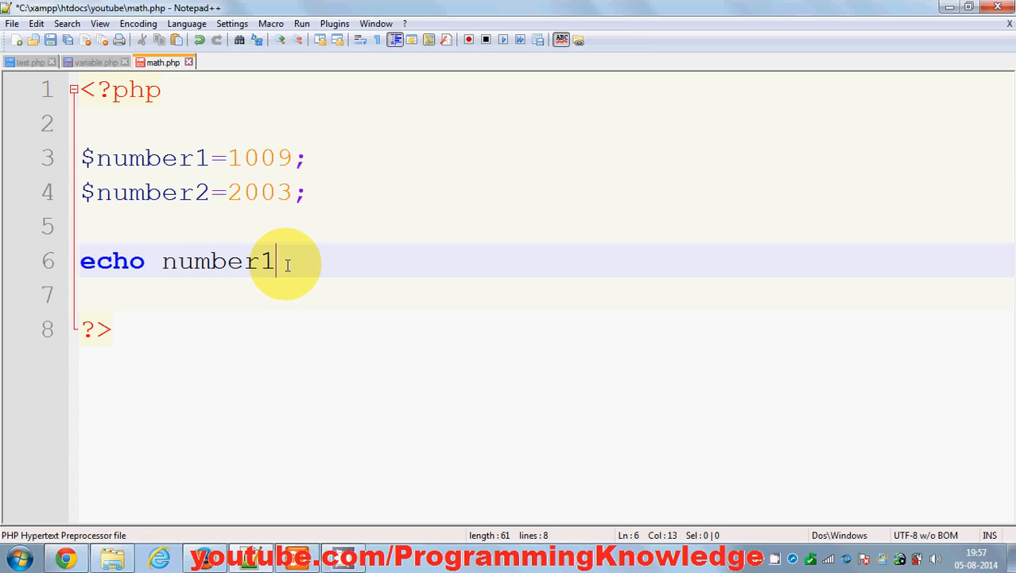
text(+)
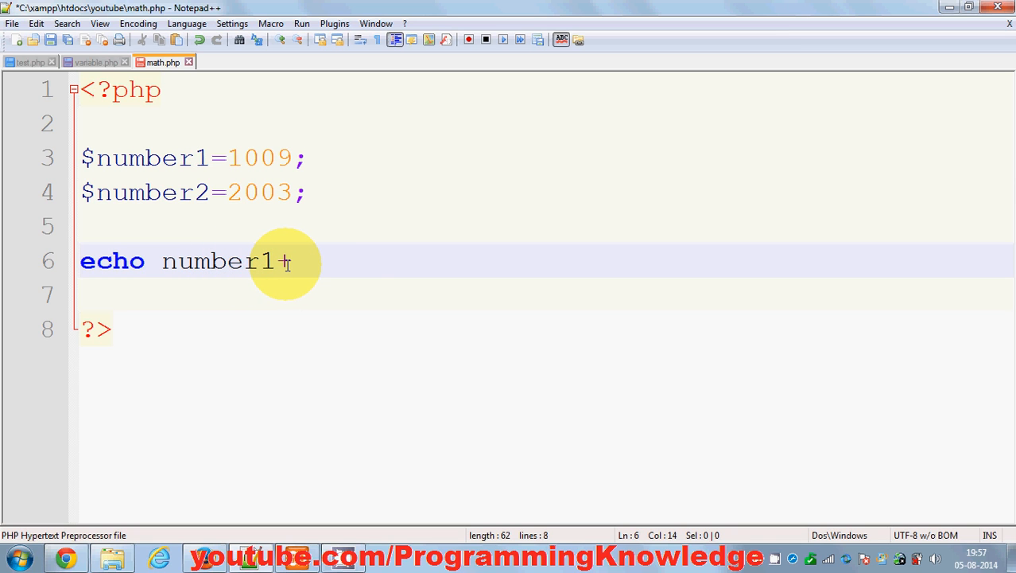
text(number)
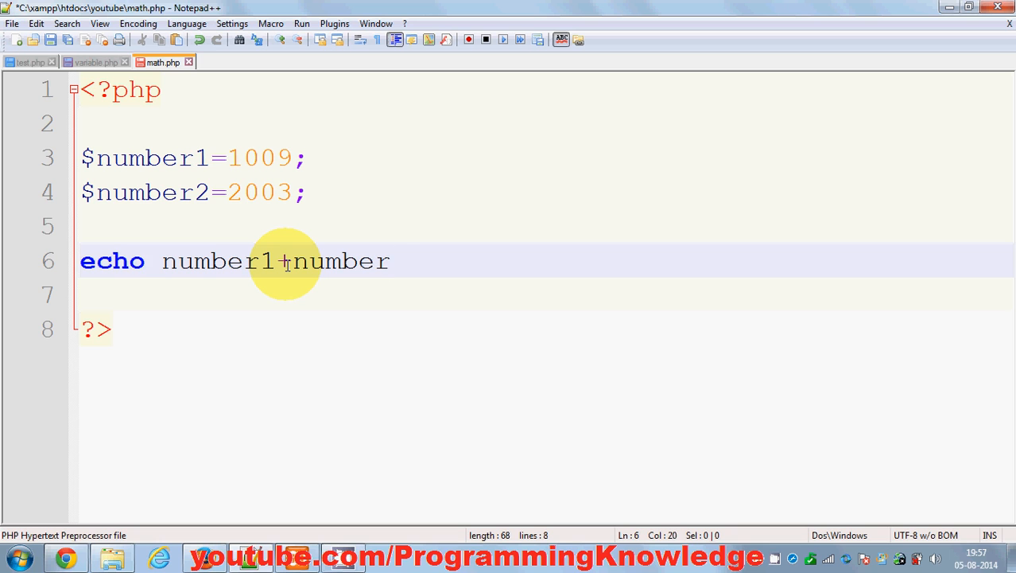
text(2;)
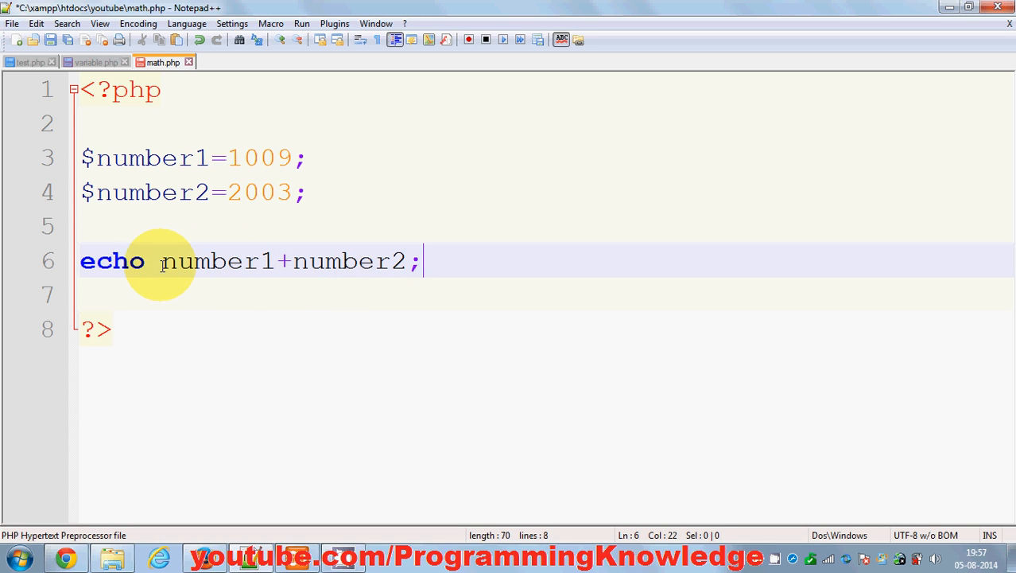
click(165, 261)
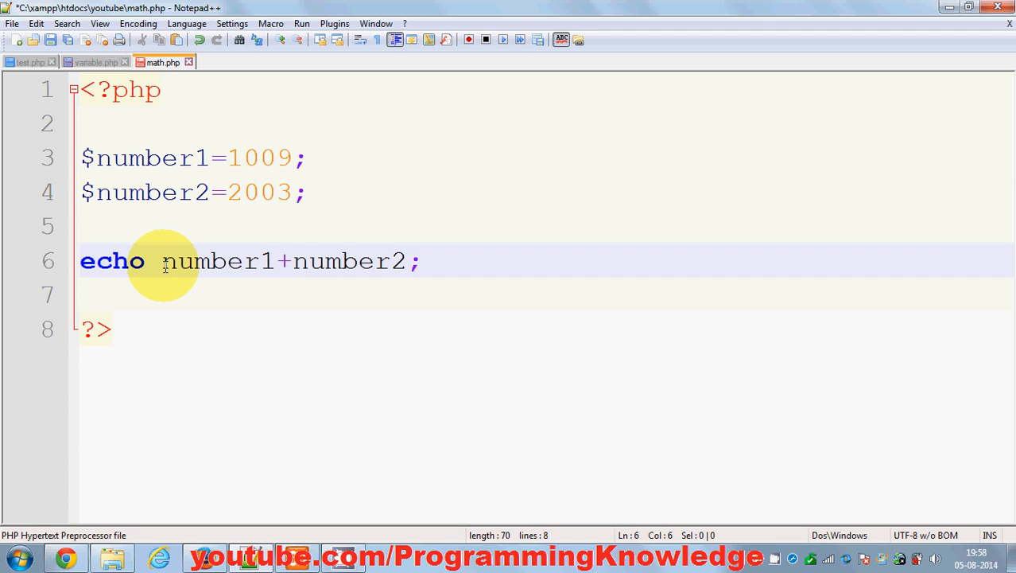
mouse_move(213, 269)
text(echo number1+number2;)
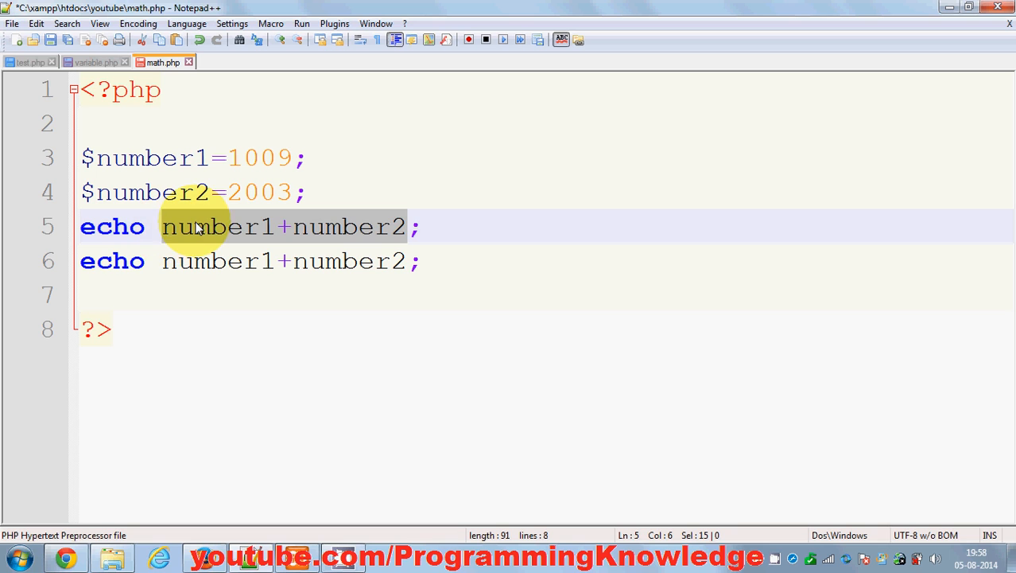
Step: Insert echo "ADD"; on line 5, directly above the sum statement
text("";)
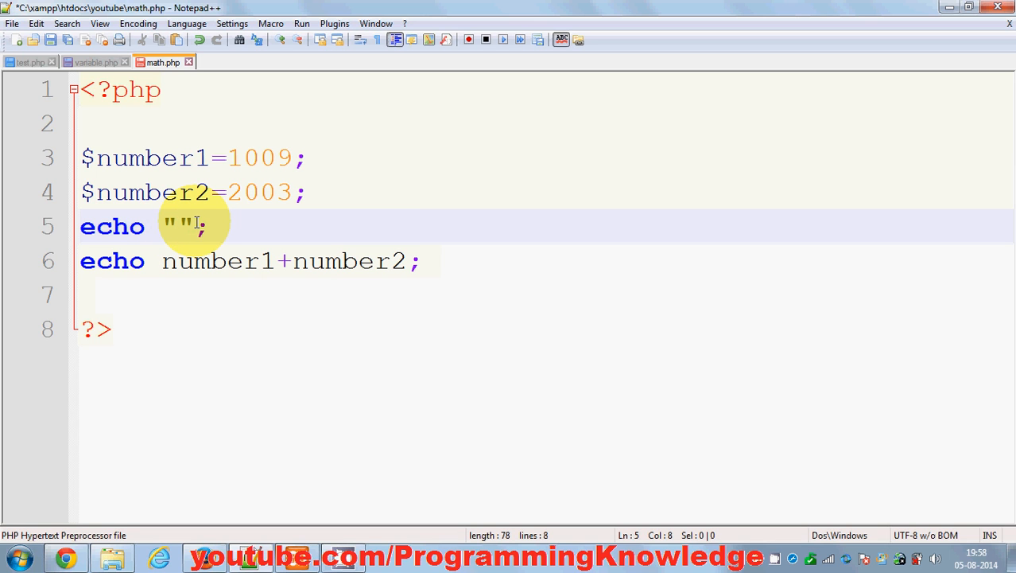
text(AD)
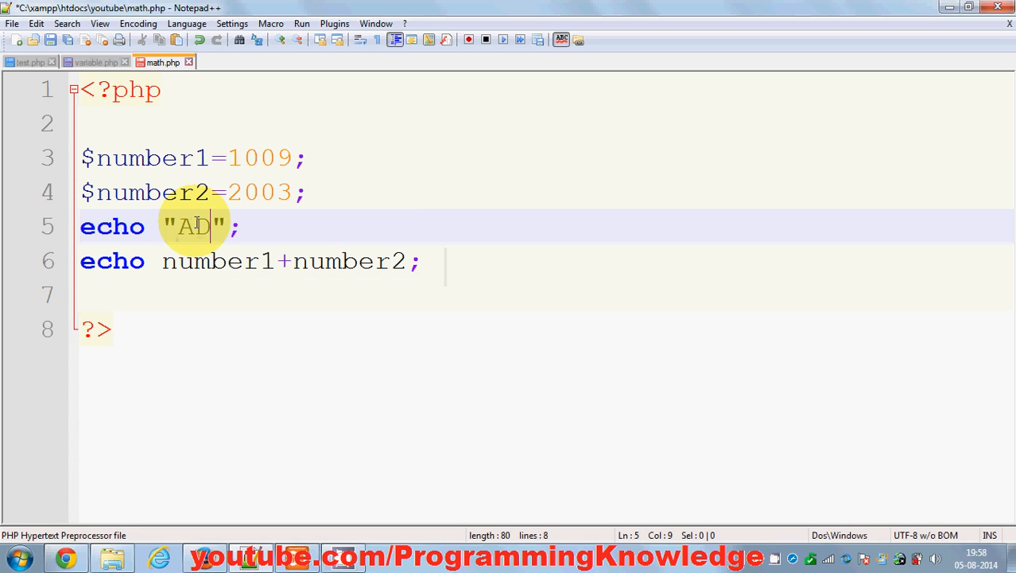
text(D)
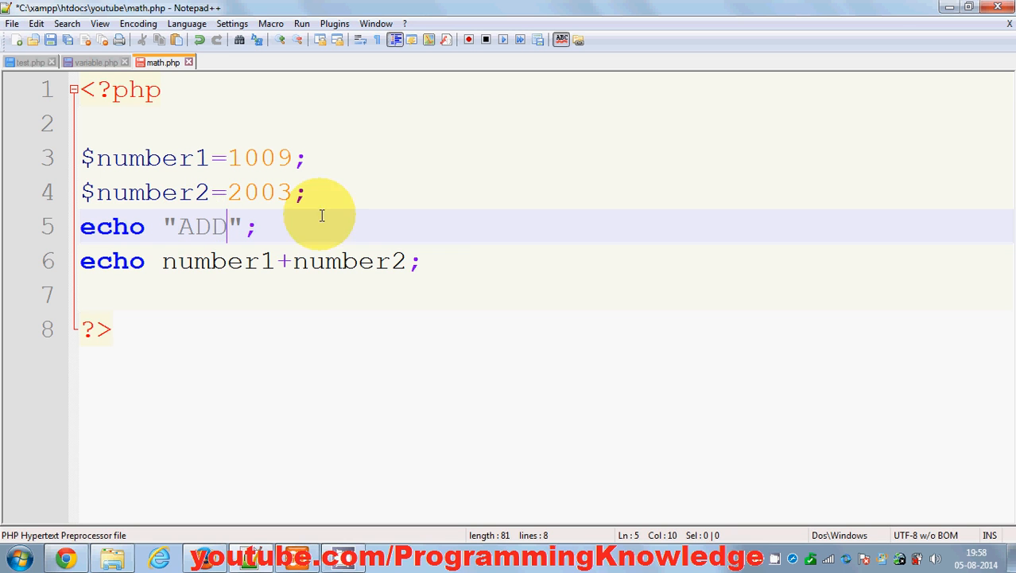
Step: Relabel the first copied pair as SUBTRACT with a minus operator
click(151, 294)
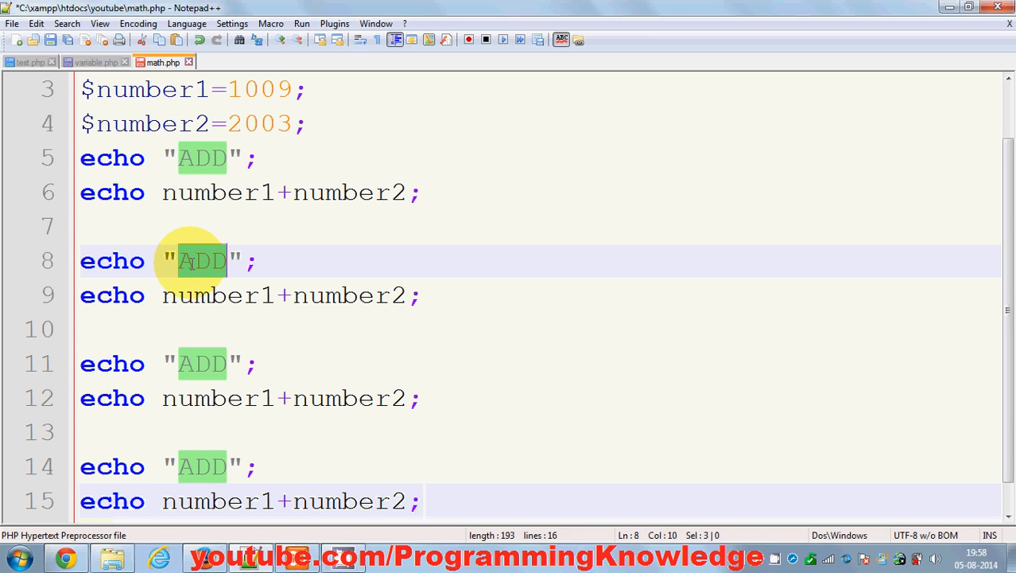
text(SU)
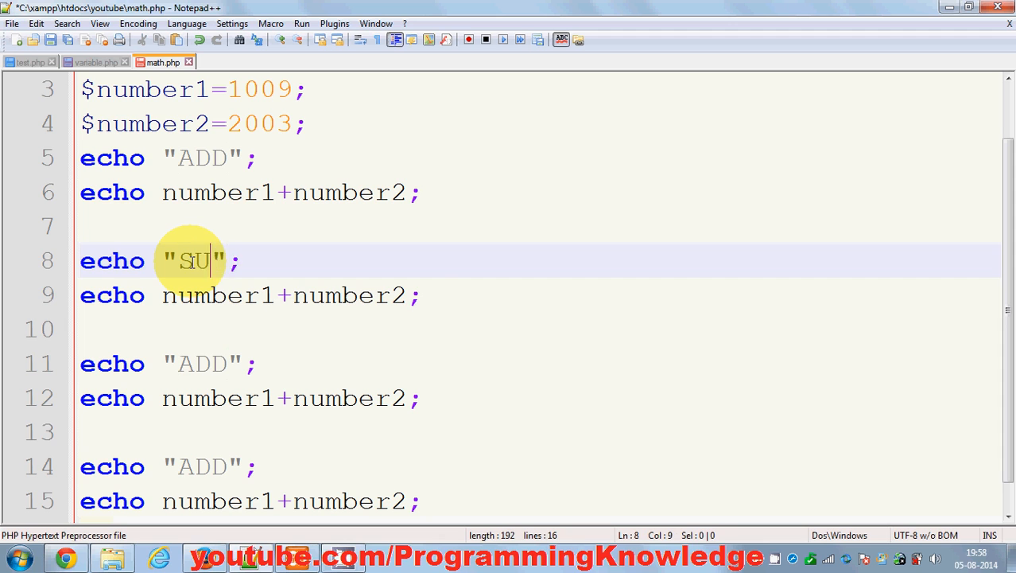
text(BTRA)
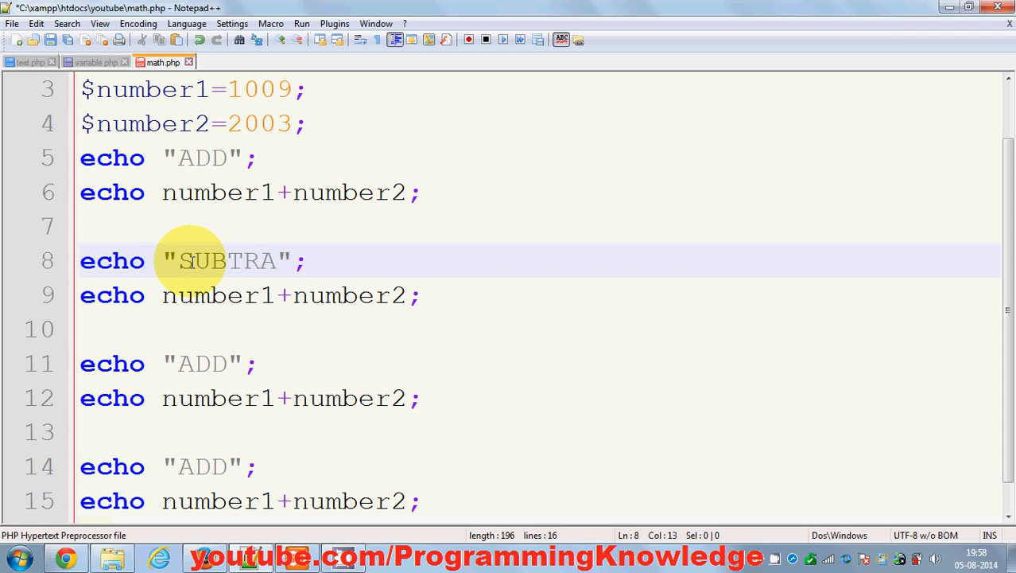
text(CT)
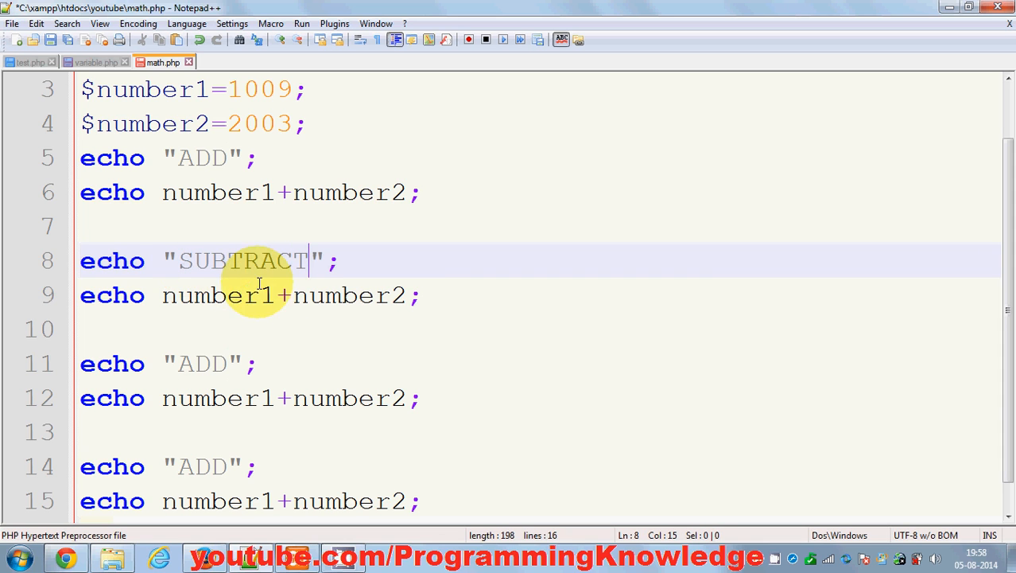
text(-)
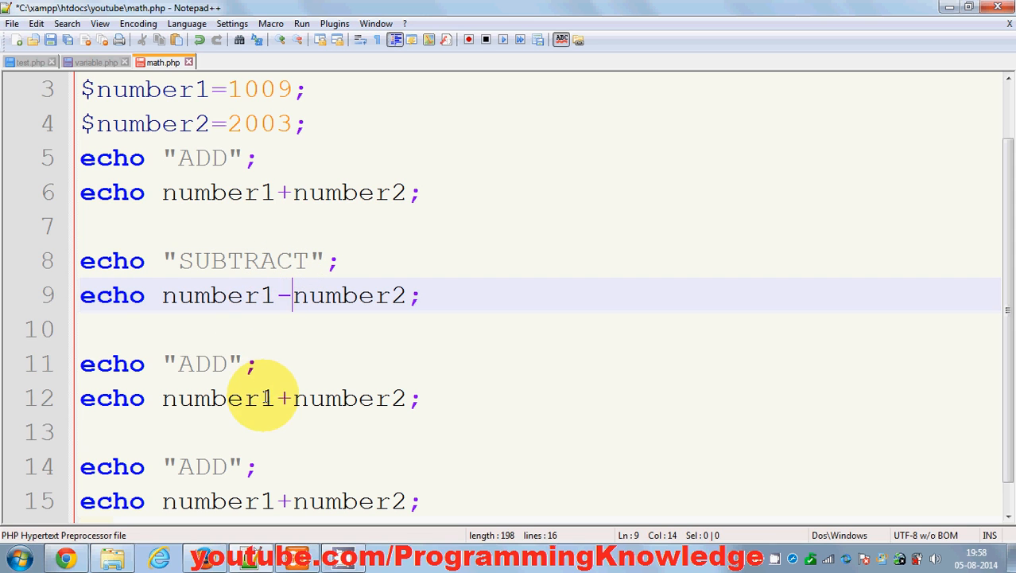
Step: Relabel the second copy as Product with a * operator on line 12
double_click(202, 364)
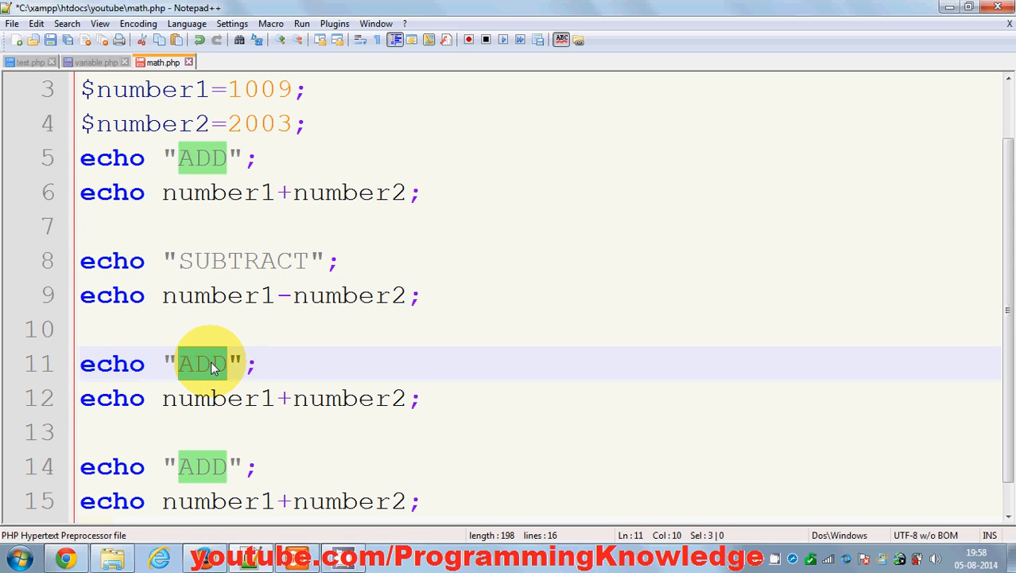
text(Produ)
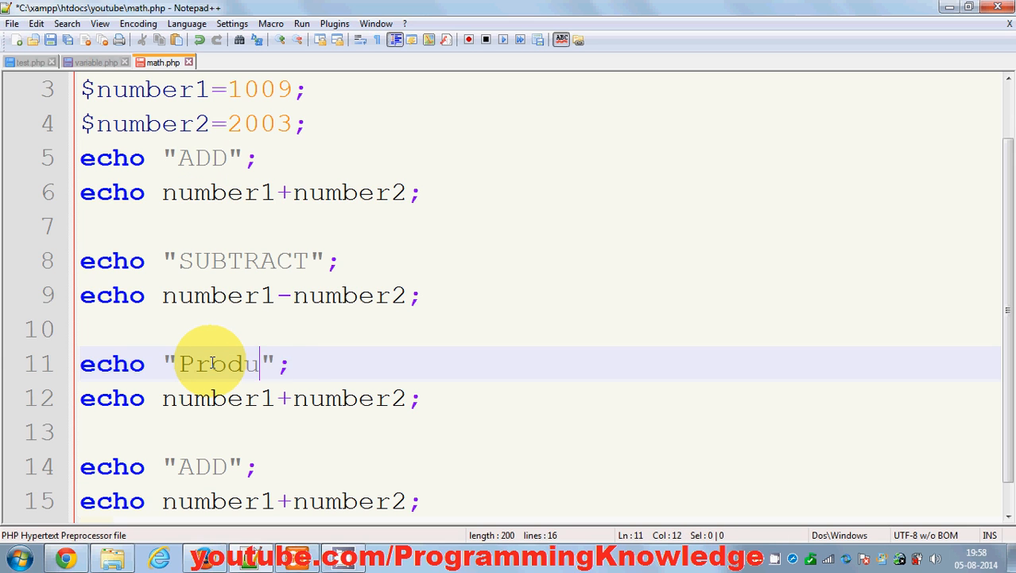
text(ct)
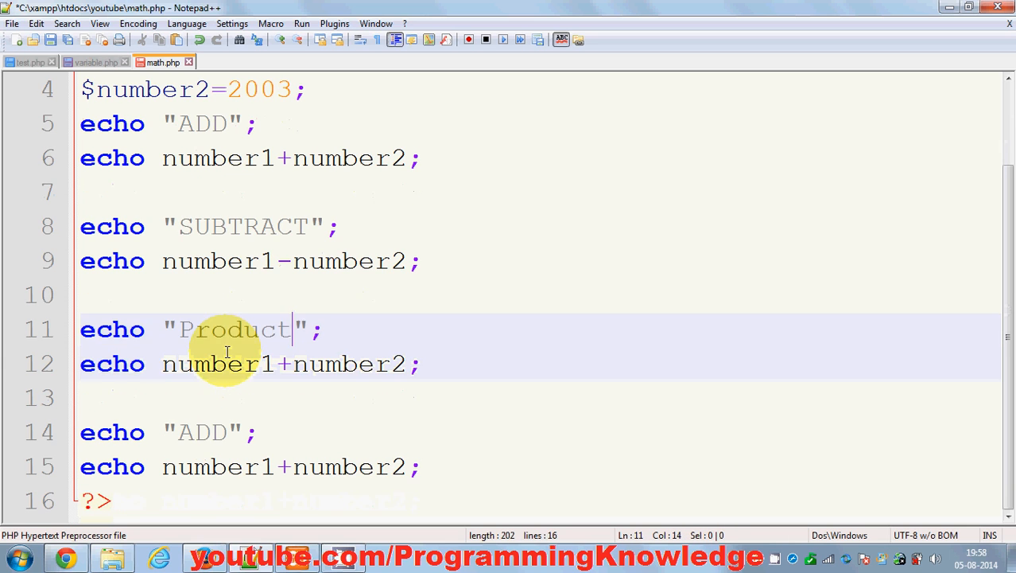
click(283, 364)
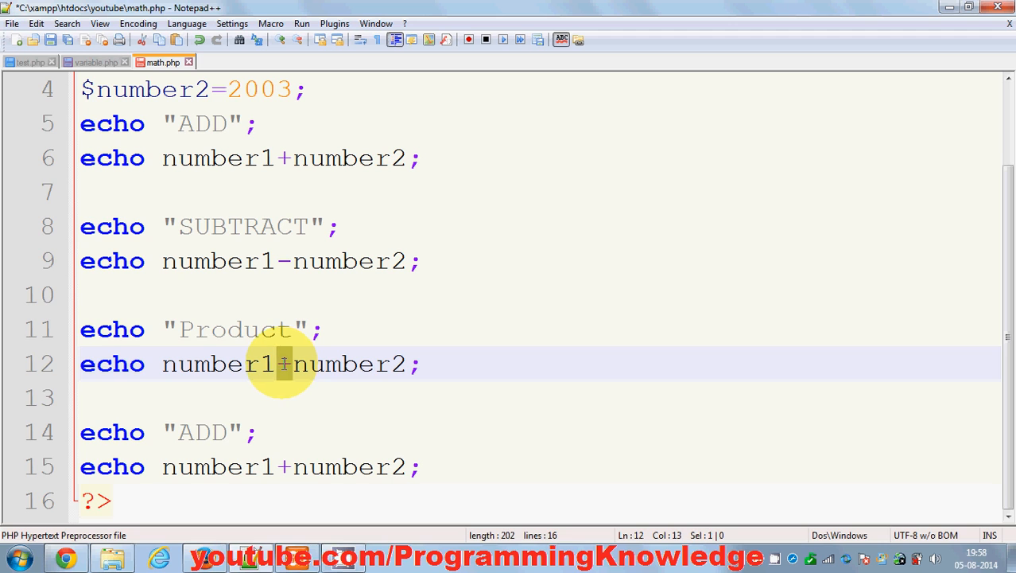
text(x)
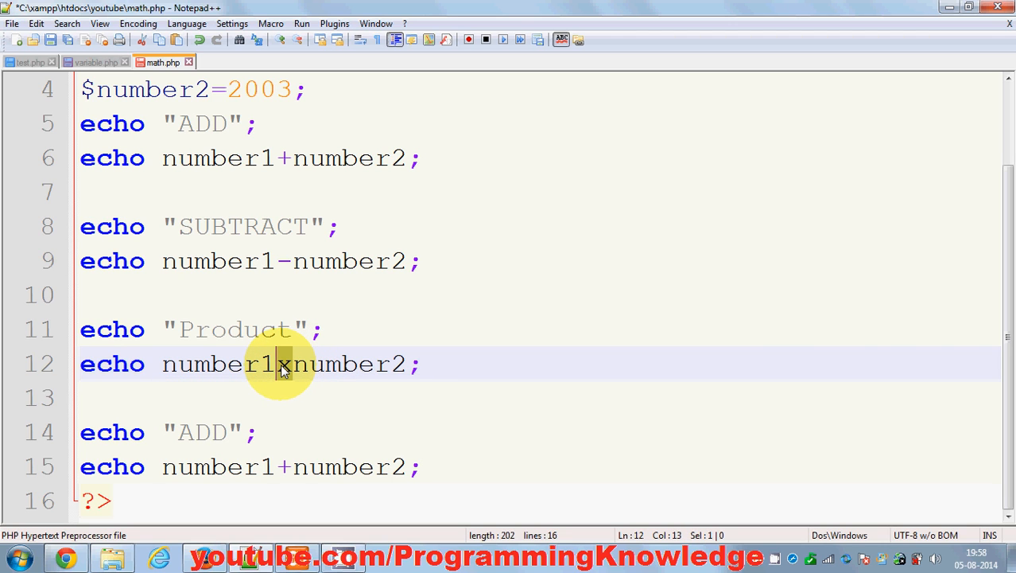
text(*)
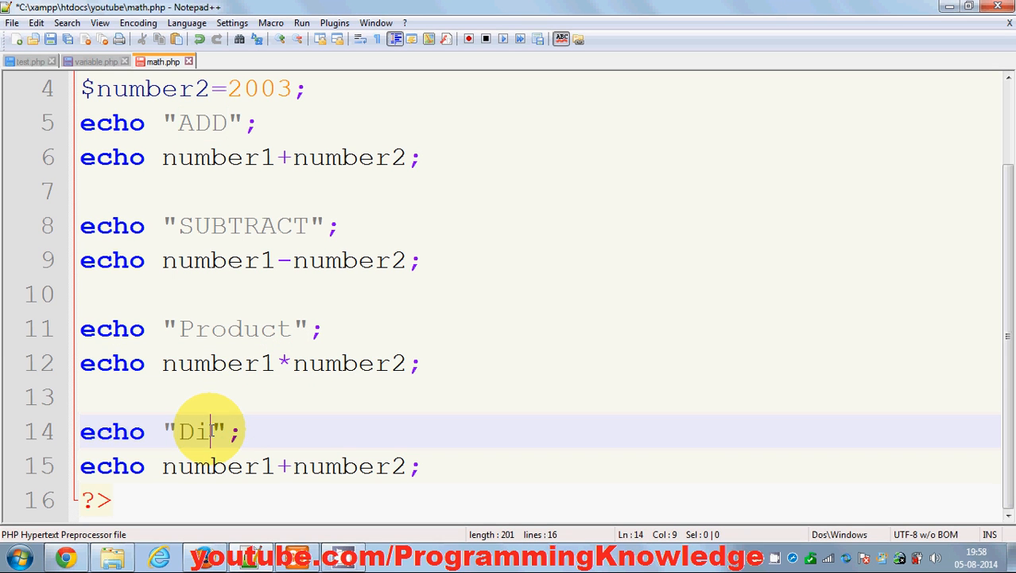
Step: Relabel the last copy as Divide with a / operator, then review the operators
text(vide)
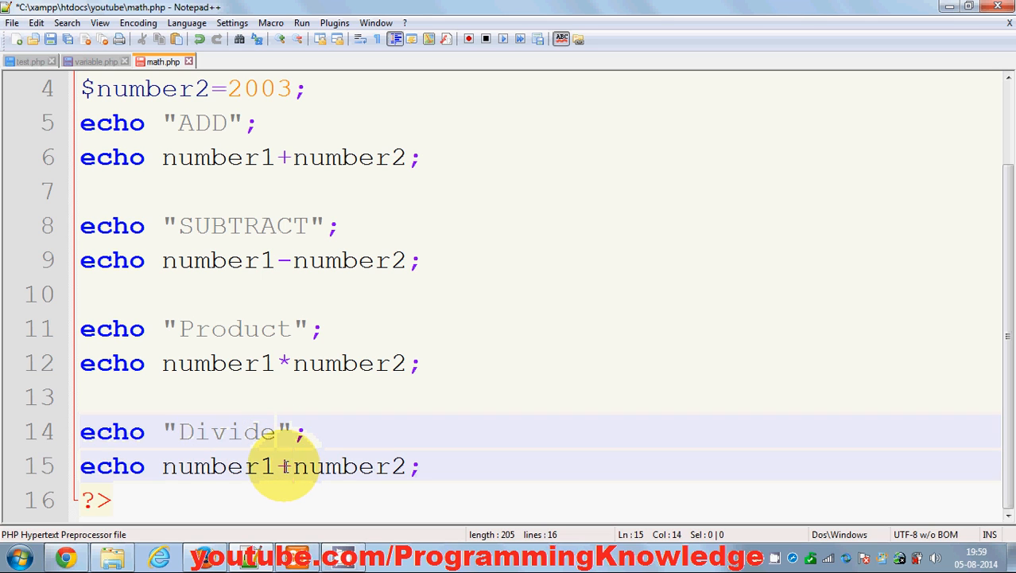
text(/)
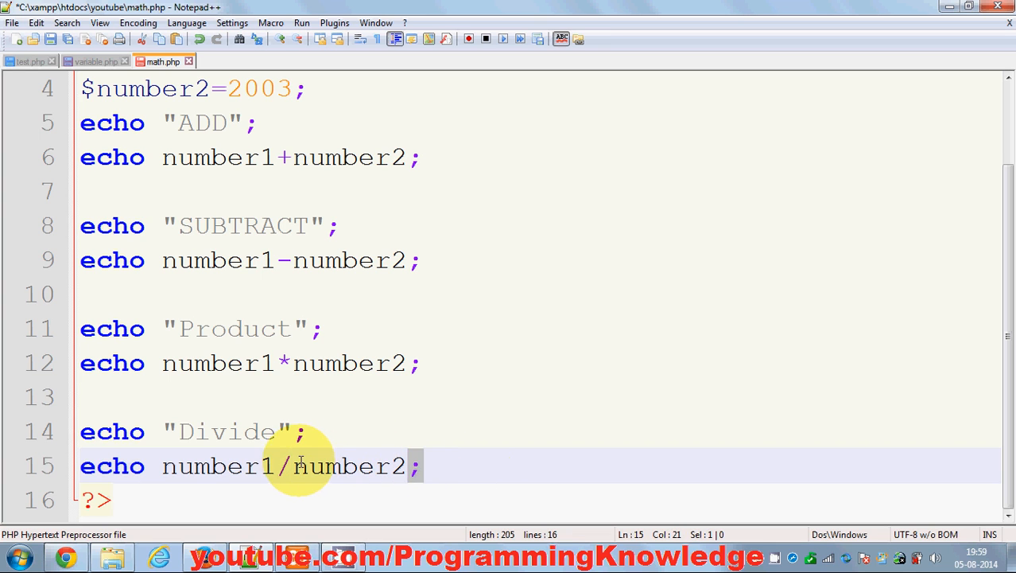
click(289, 363)
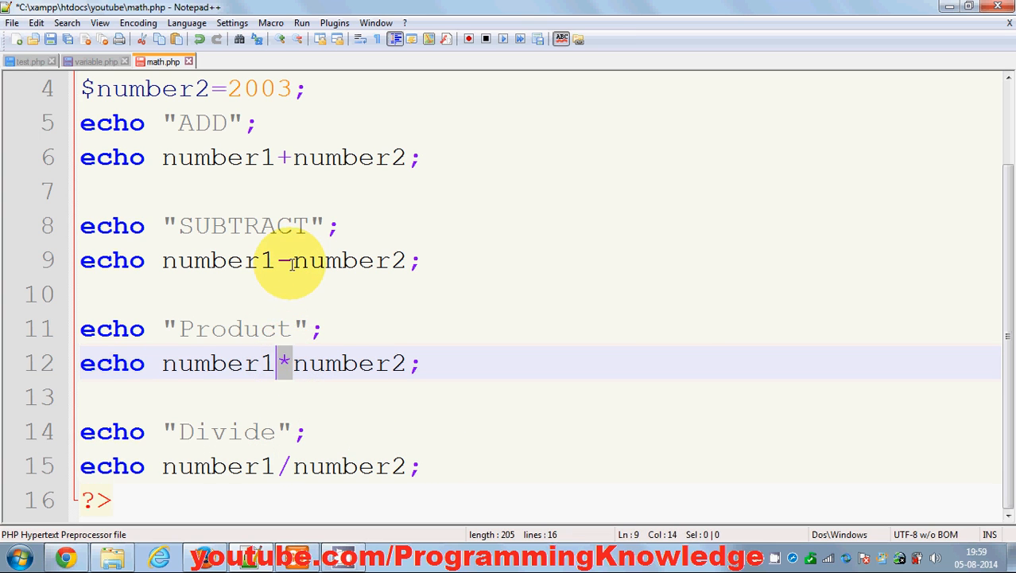
click(293, 157)
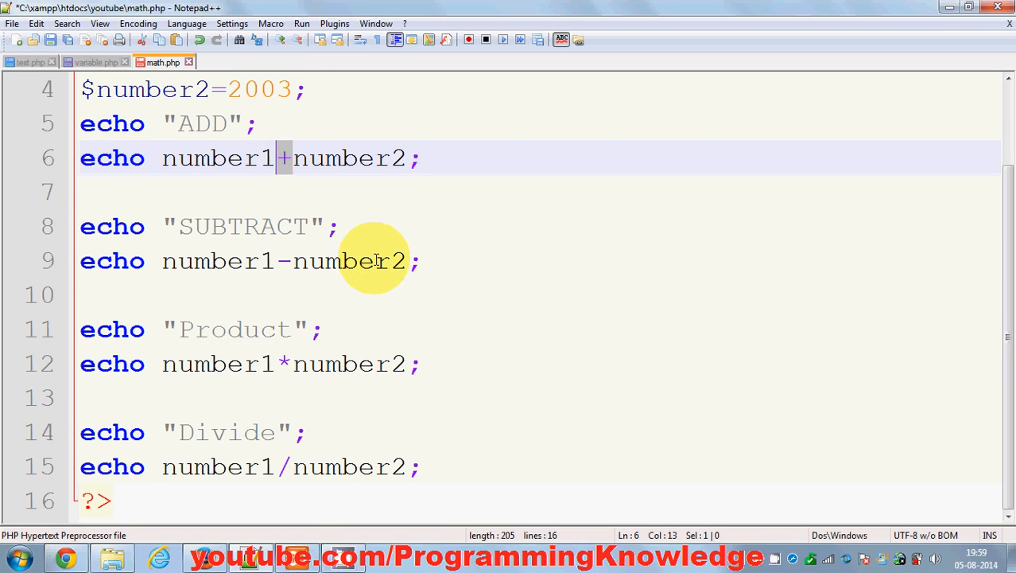
mouse_move(385, 305)
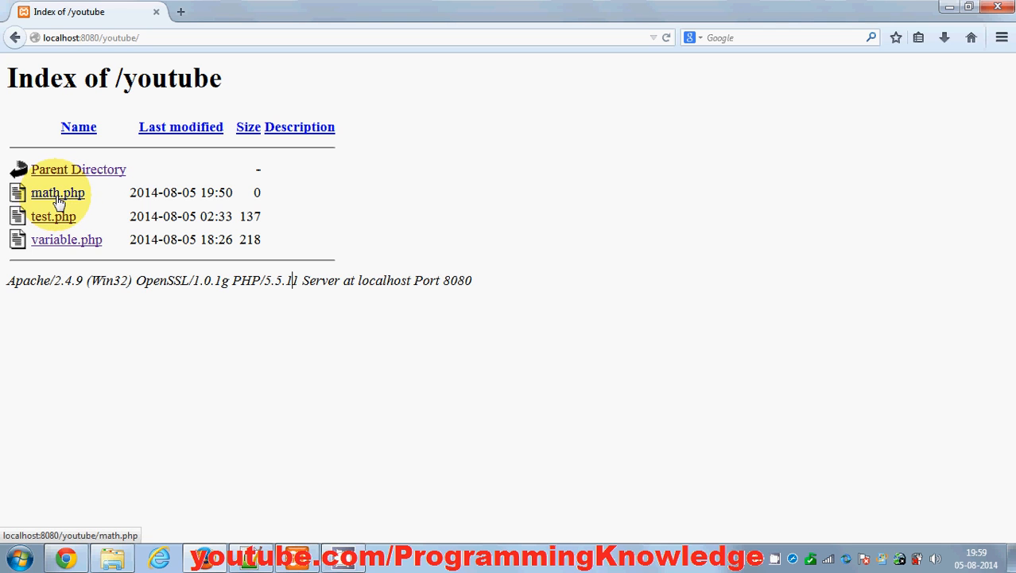
Step: Run math.php from the localhost/youtube listing, seeing notices and a division-by-zero warning
click(57, 193)
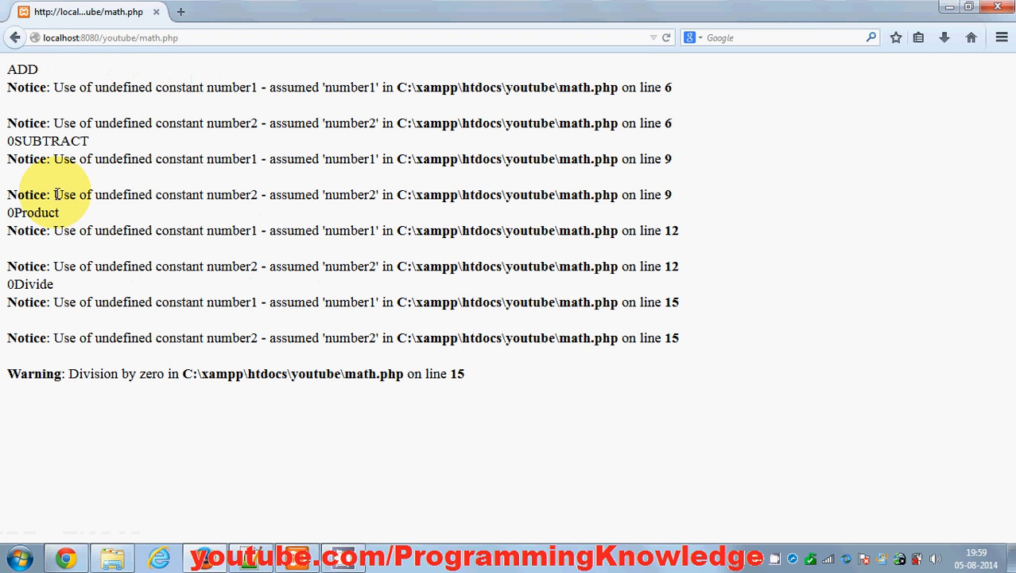
mouse_move(324, 153)
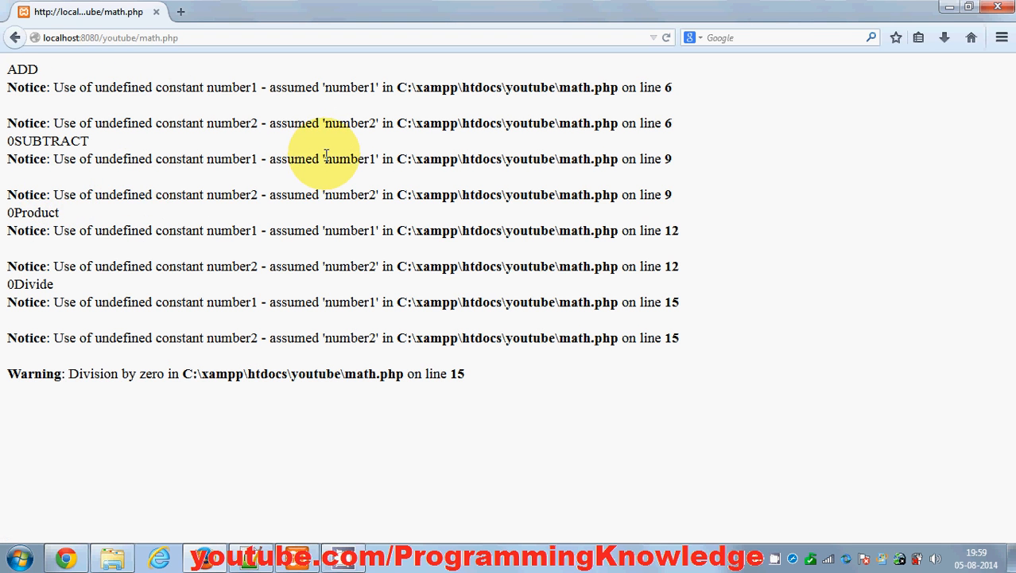
mouse_move(532, 102)
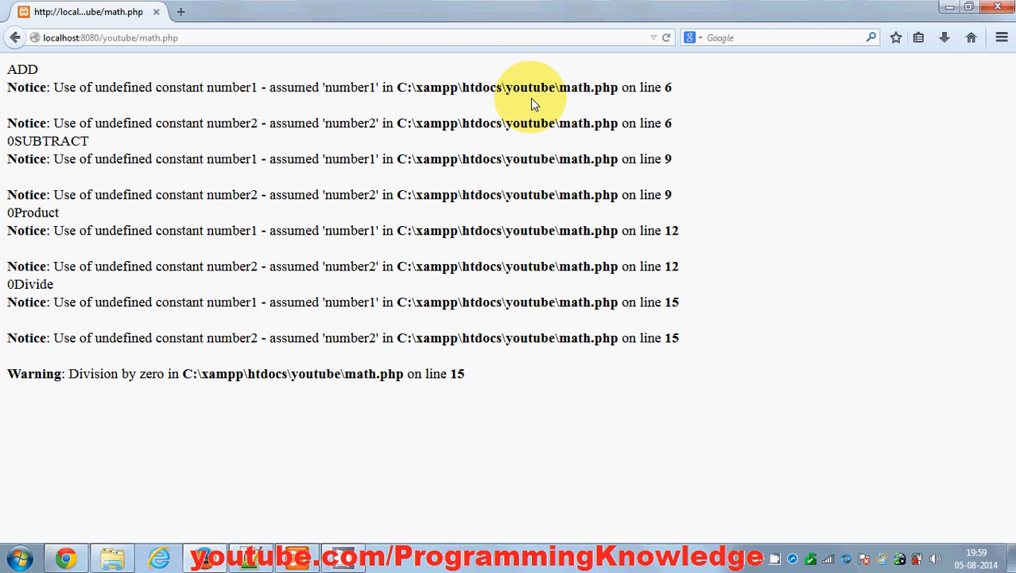
click(111, 556)
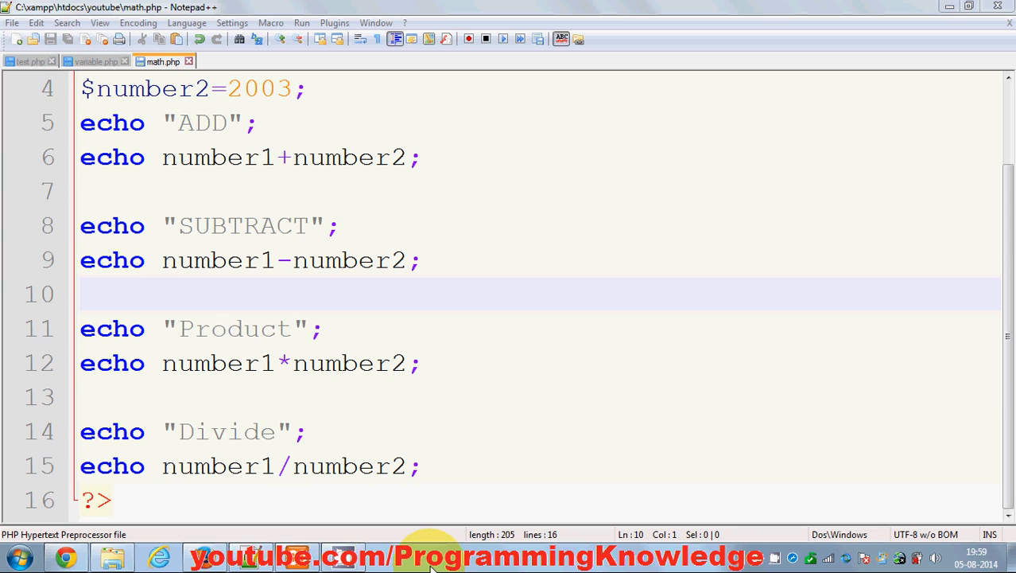
Step: Prefix number1 and number2 in the echo lines with $ and save math.php
scroll(up, 3)
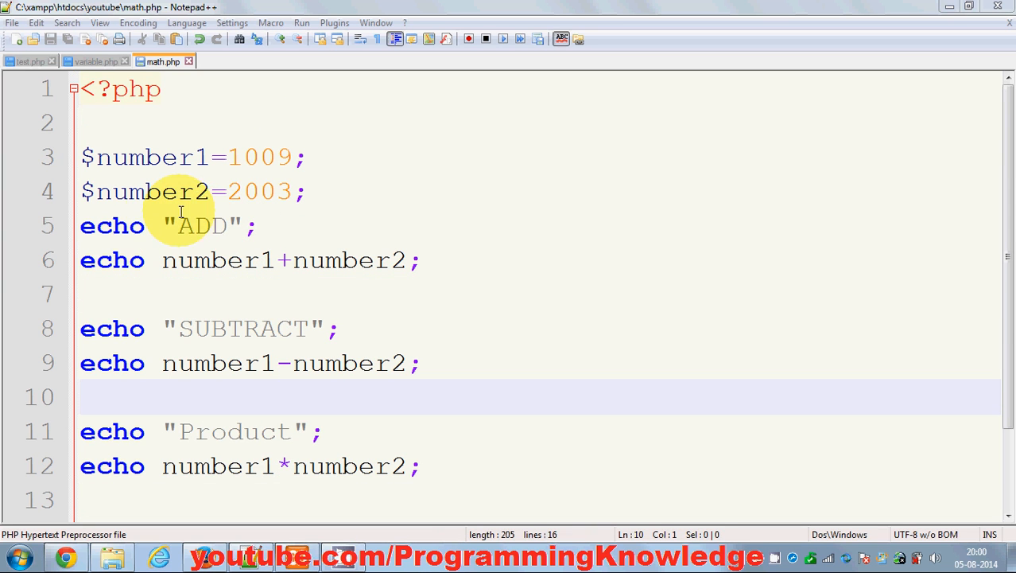
click(88, 190)
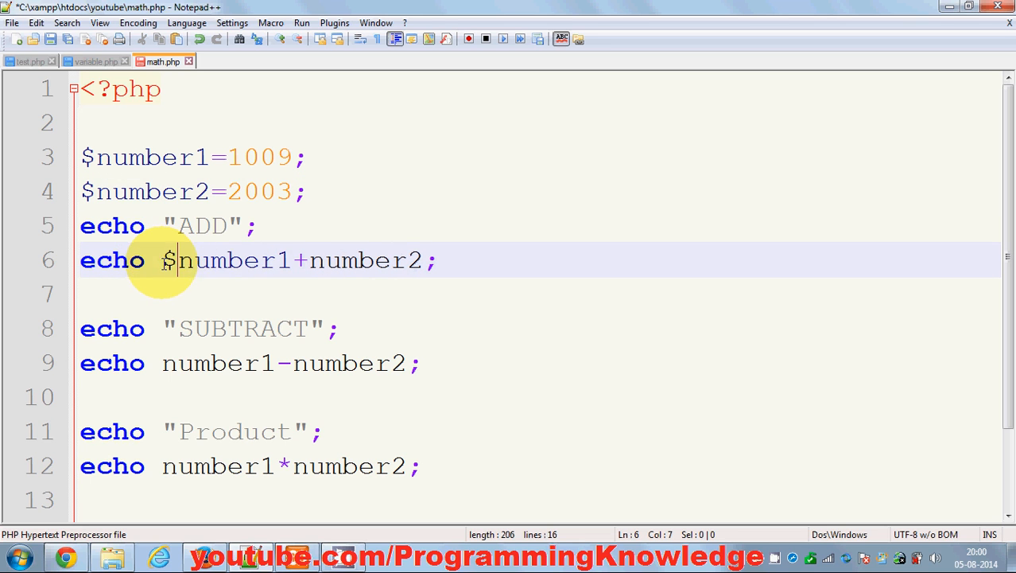
text($)
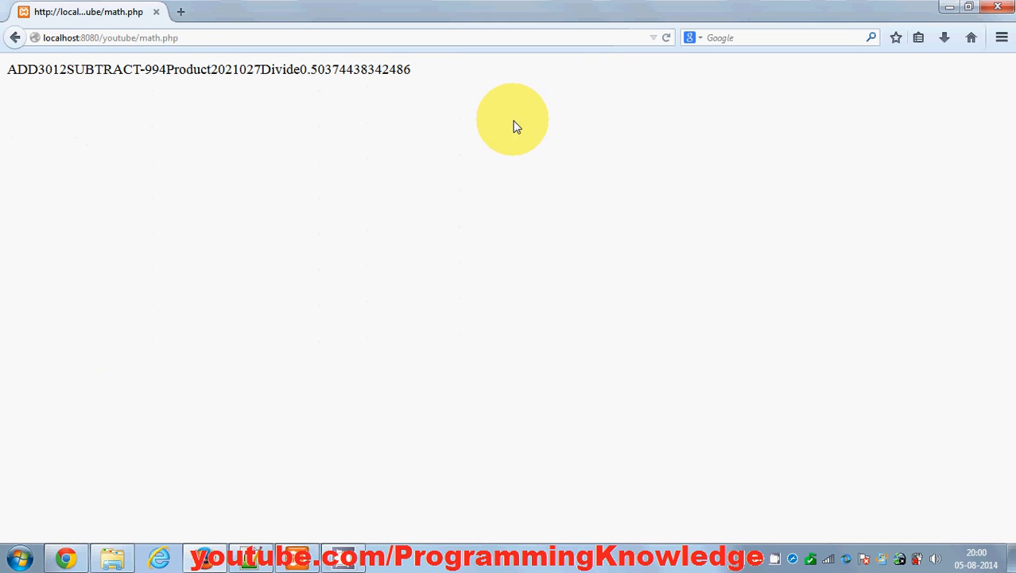
mouse_move(41, 76)
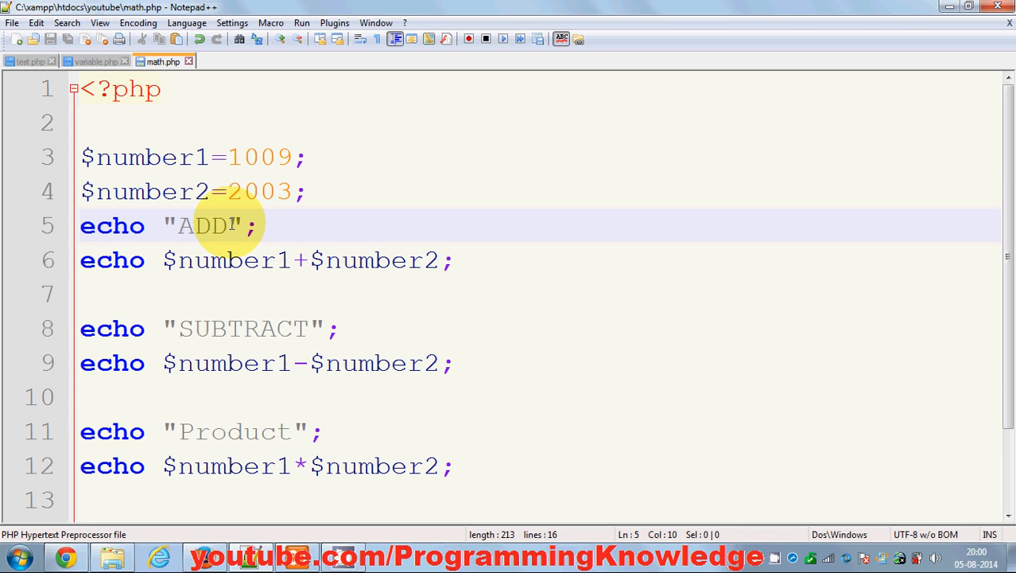
Step: Add <br> to the ADD label and append a concatenated break after $number2
text(<>)
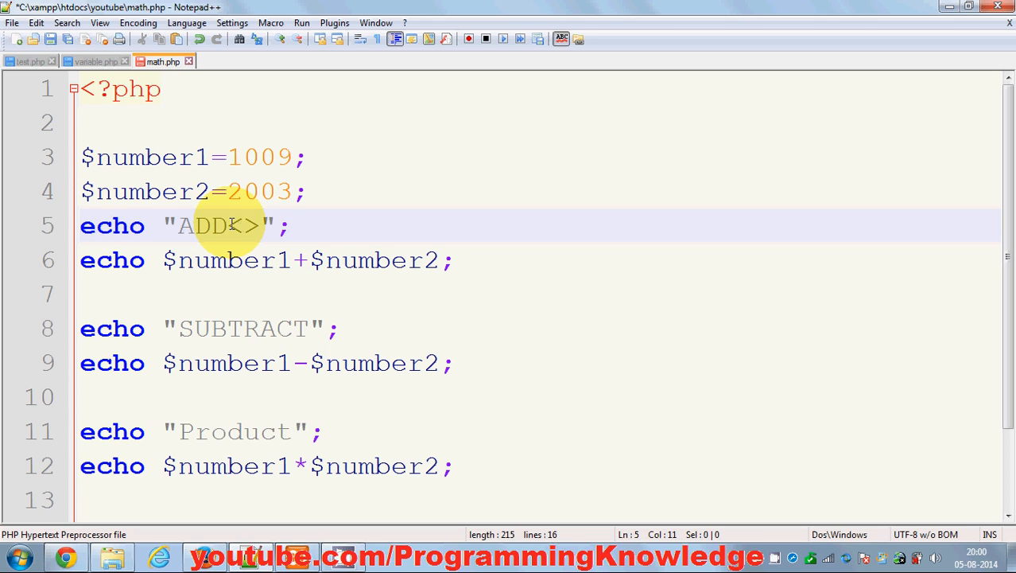
text(br)
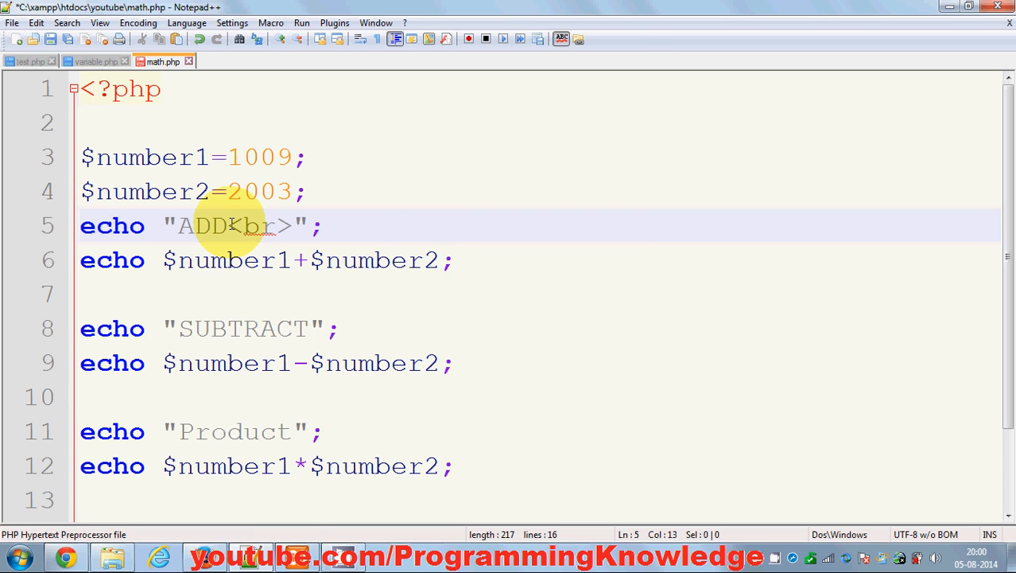
click(445, 260)
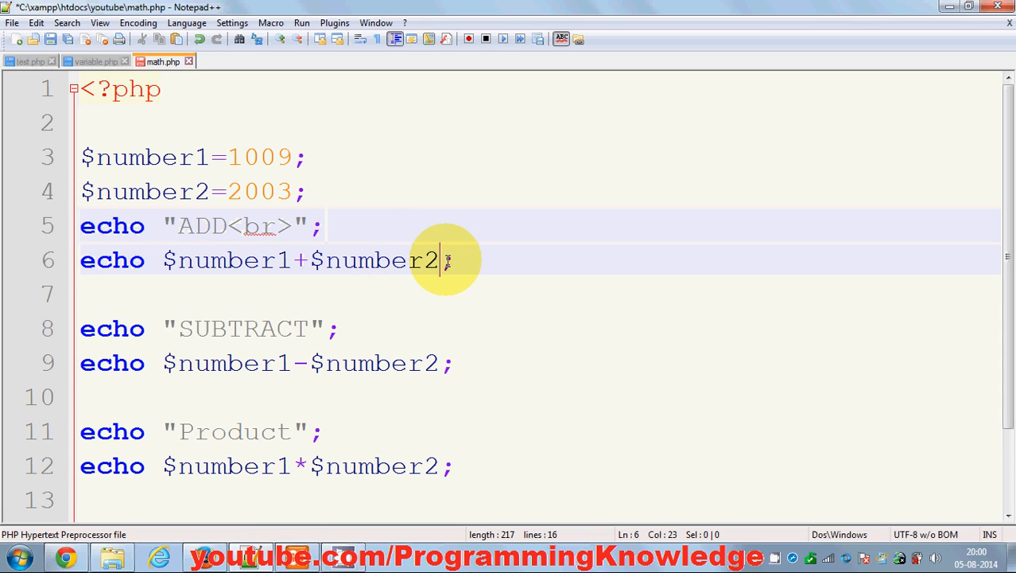
text(.)
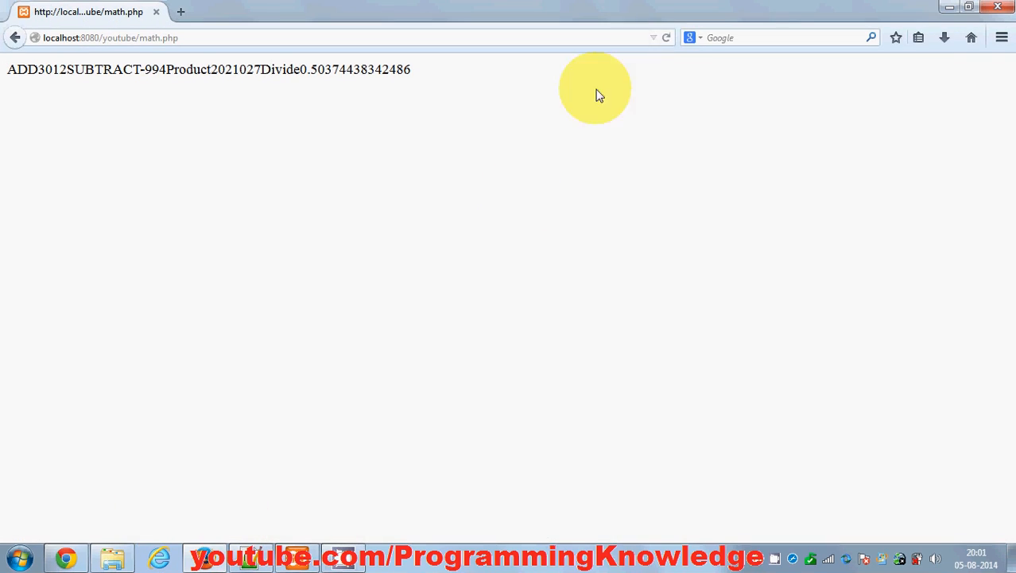
Step: Reload math.php in Firefox to show ADD, 3012, SUBTRACT, -994 and others on separate lines
click(666, 38)
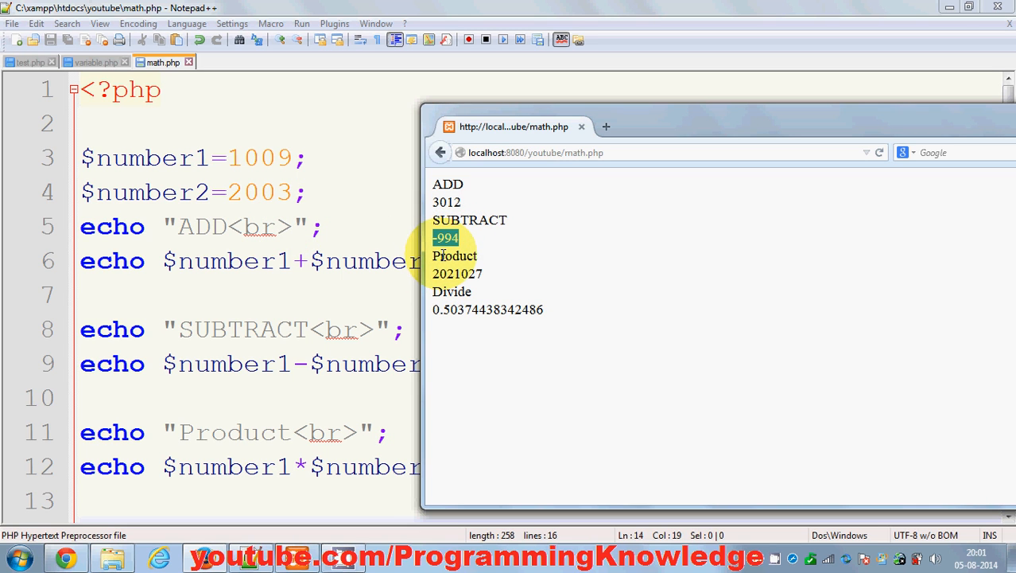
mouse_move(417, 312)
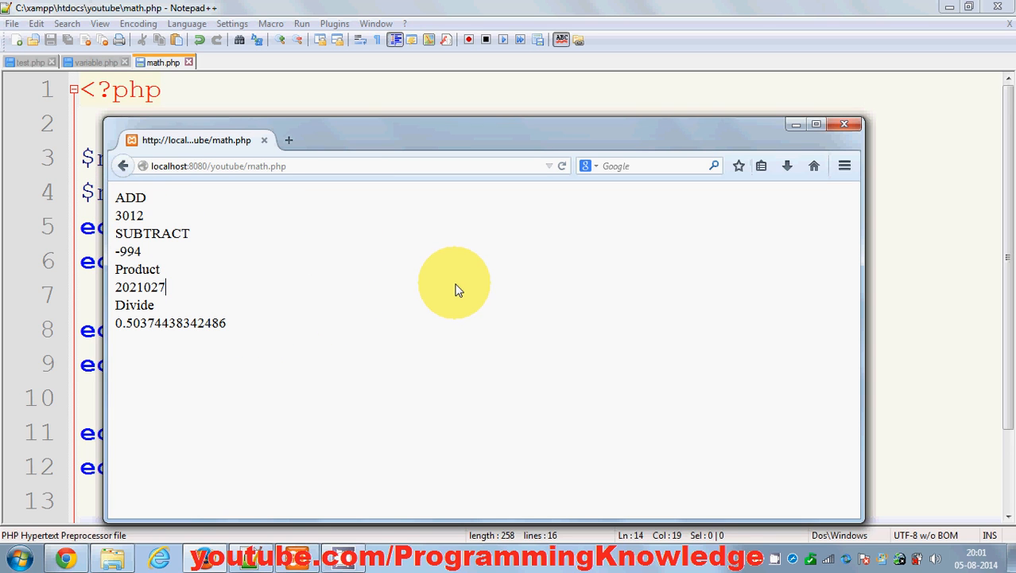
mouse_move(451, 362)
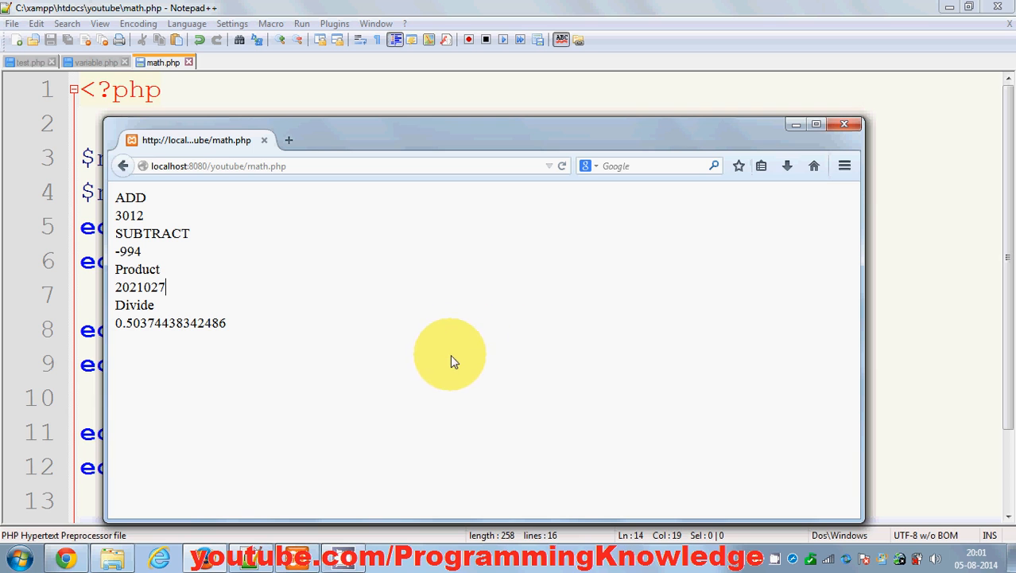
mouse_move(425, 557)
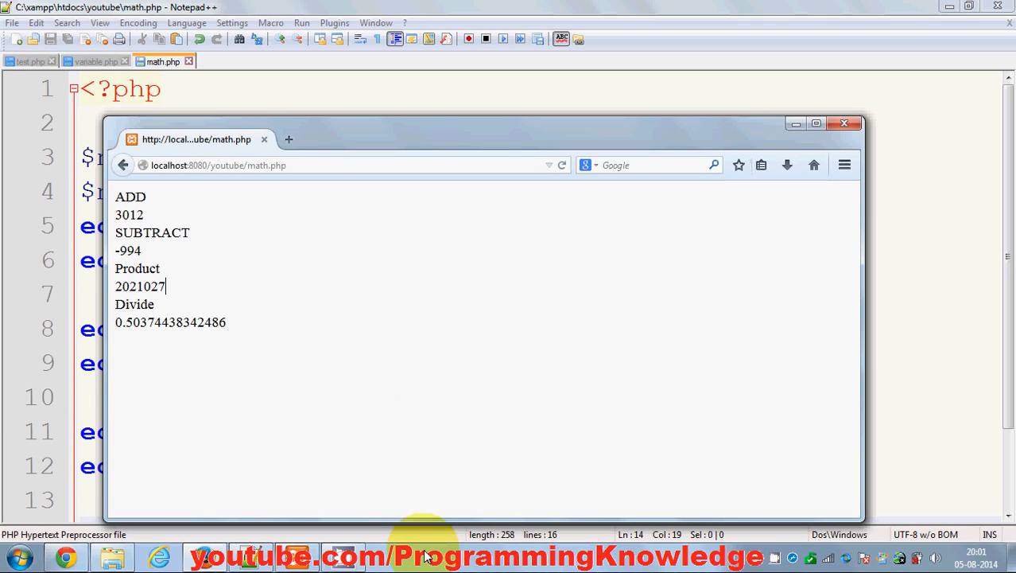